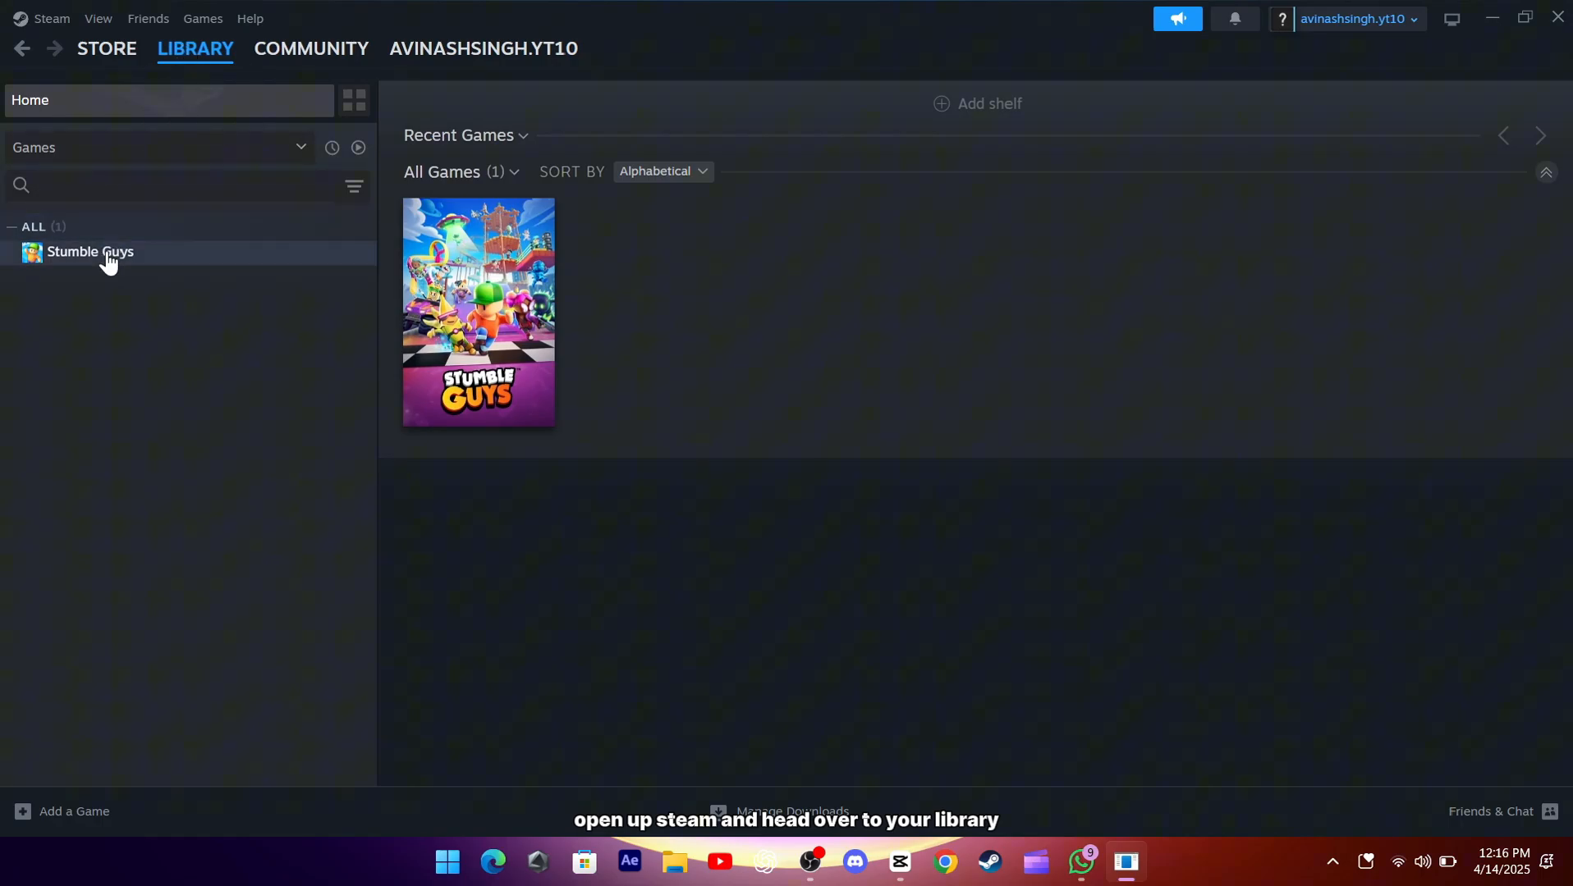
Step: Open the context menu for Stumble Guys in the Steam library
right_click(89, 252)
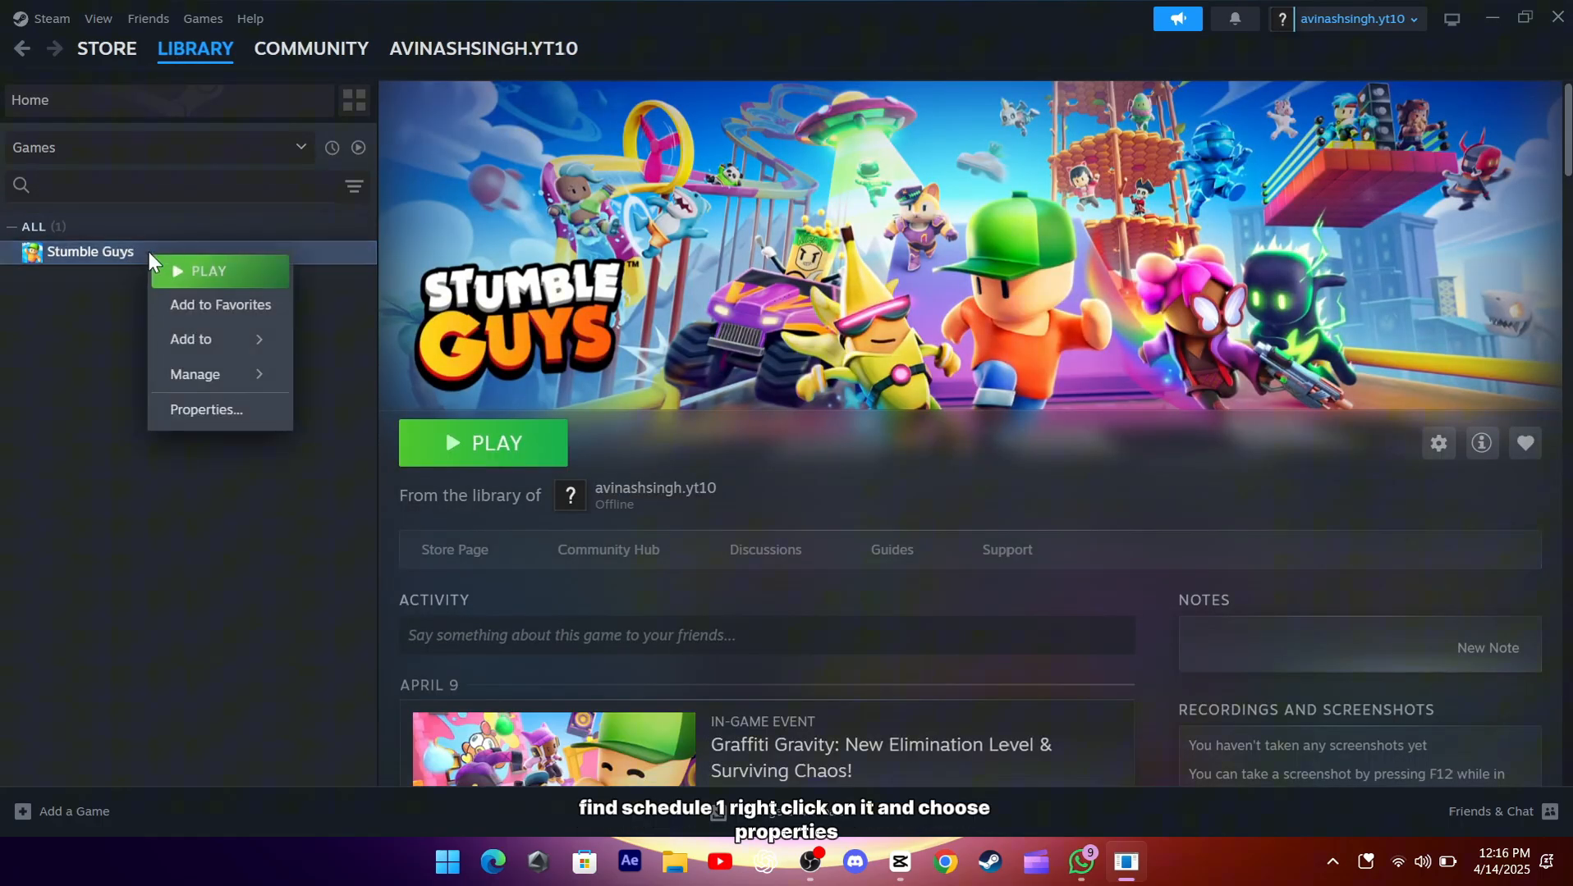
Step: Disable 'Enable the Steam Overlay while in-game' in Stumble Guys' Properties
click(205, 409)
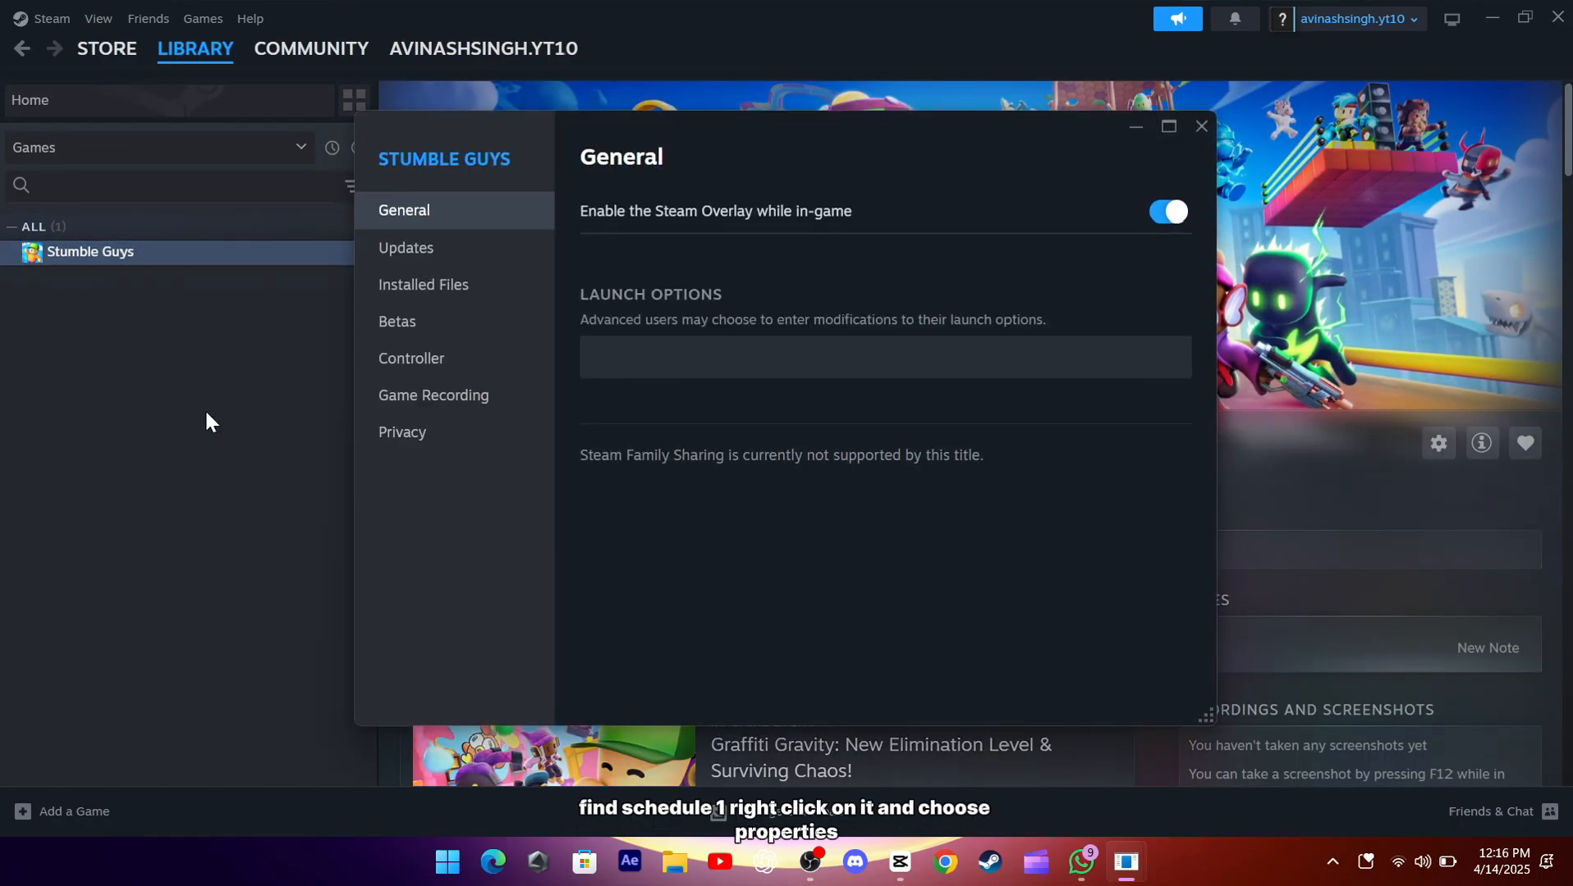
mouse_move(740, 218)
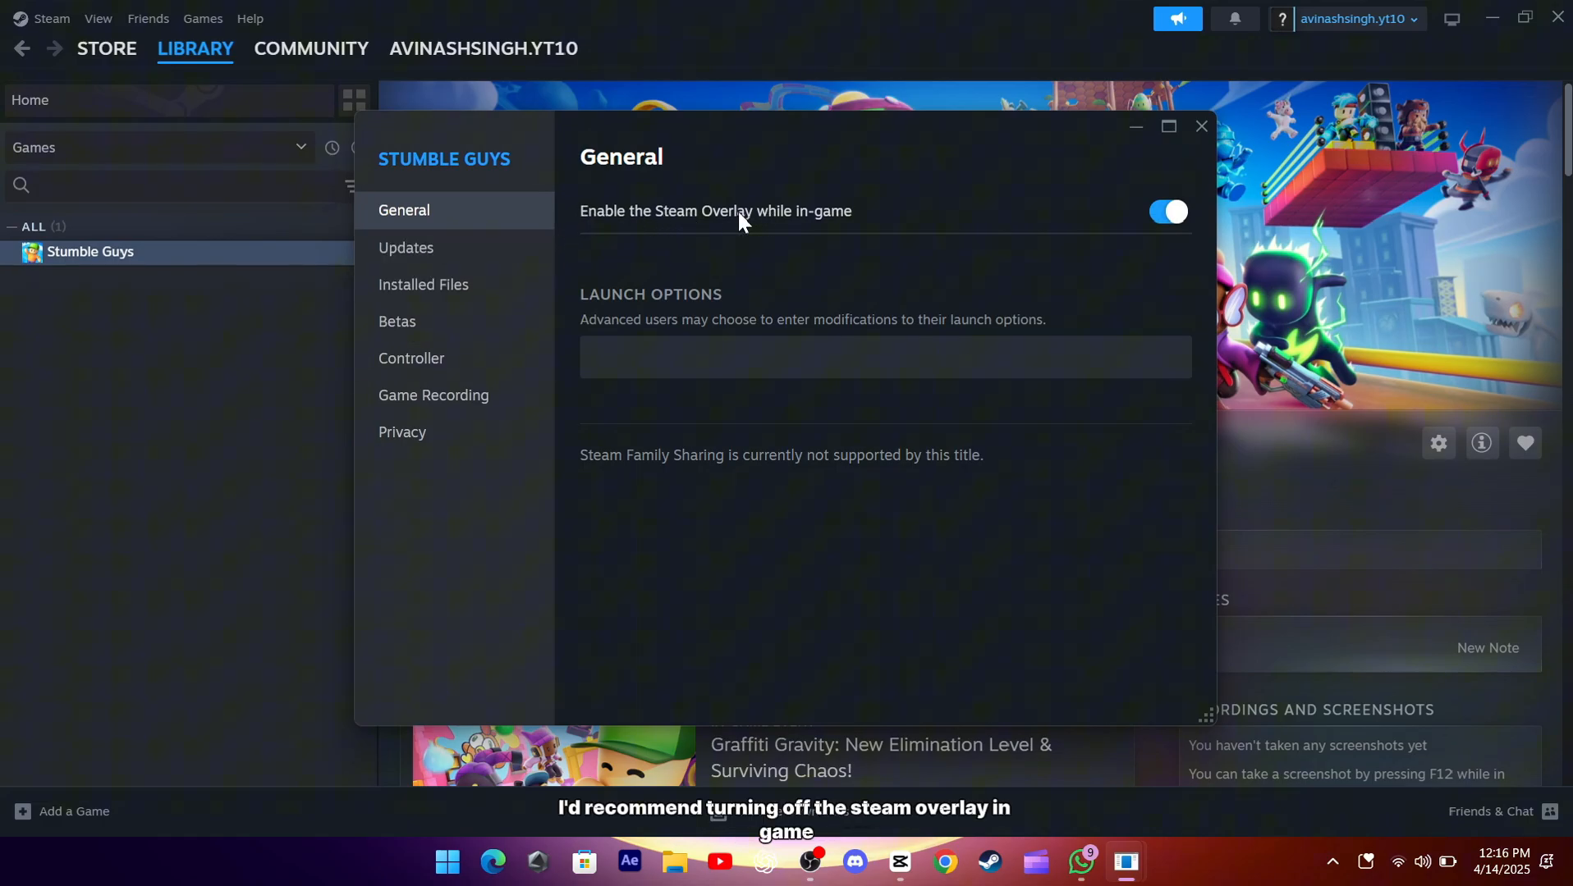
click(1168, 212)
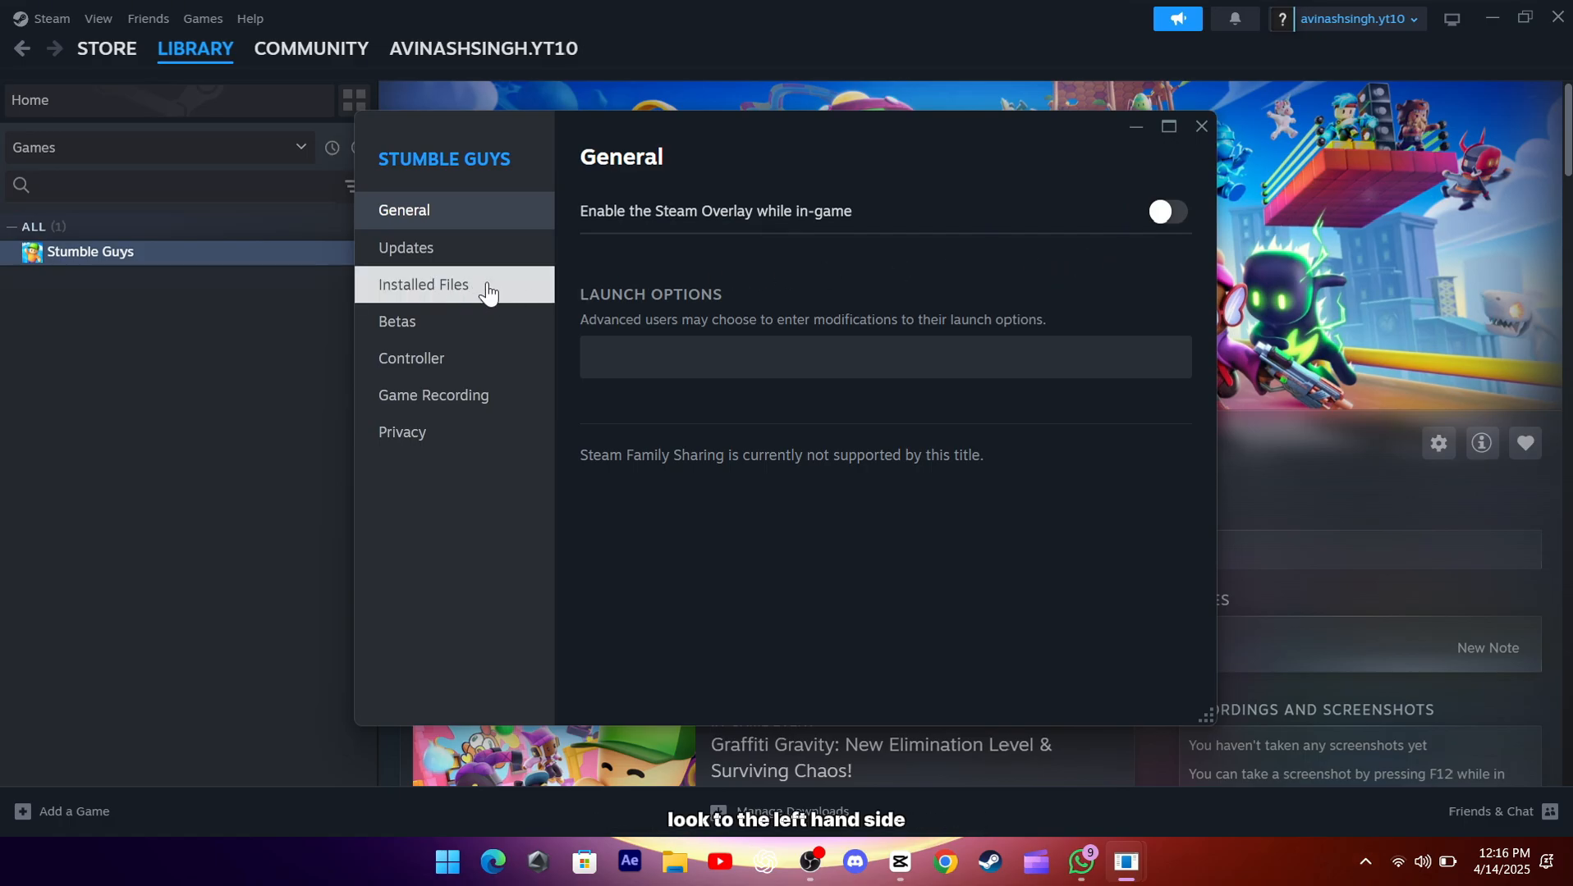
Step: Verify integrity of Stumble Guys' game files, then close the Properties window
click(422, 284)
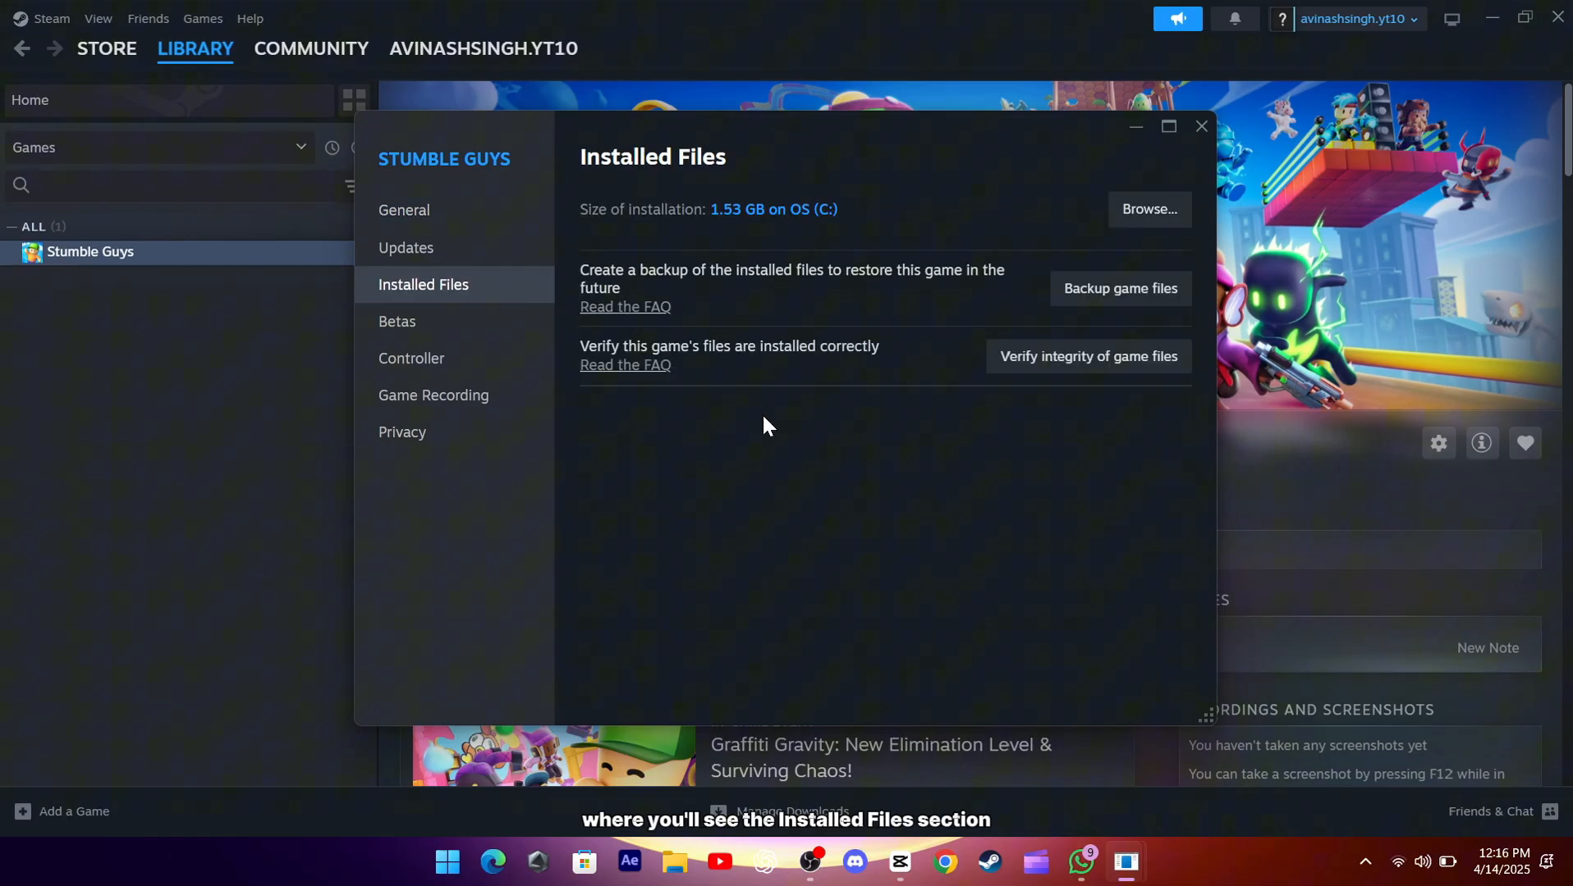
click(1088, 356)
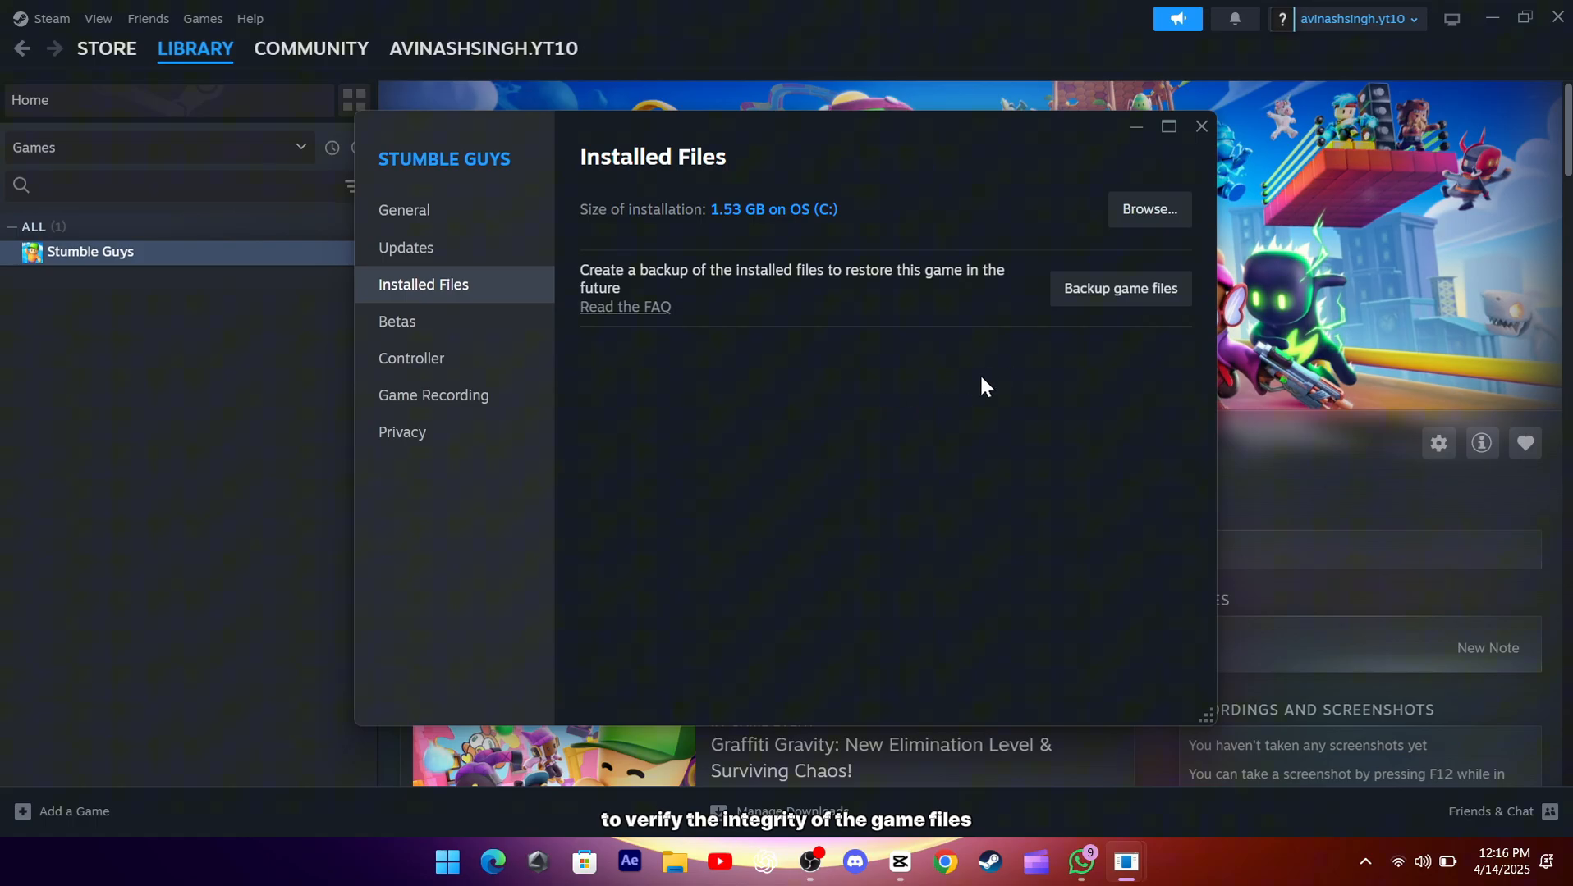
click(1201, 126)
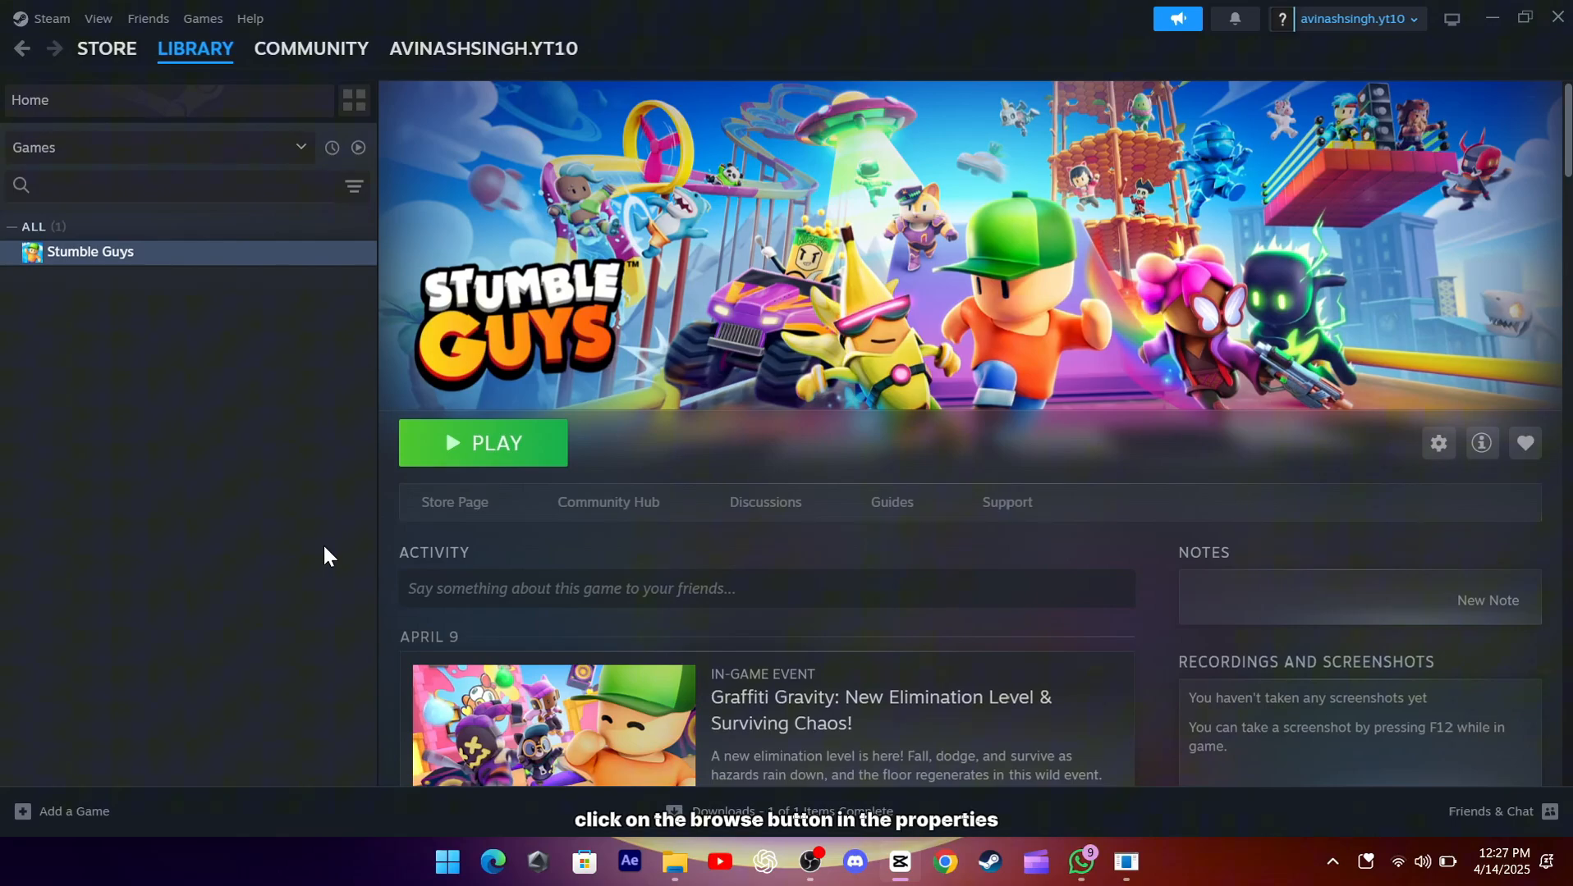
Step: Tick 'Run this program as an administrator' in Stumble Guys.exe's Compatibility settings
right_click(90, 252)
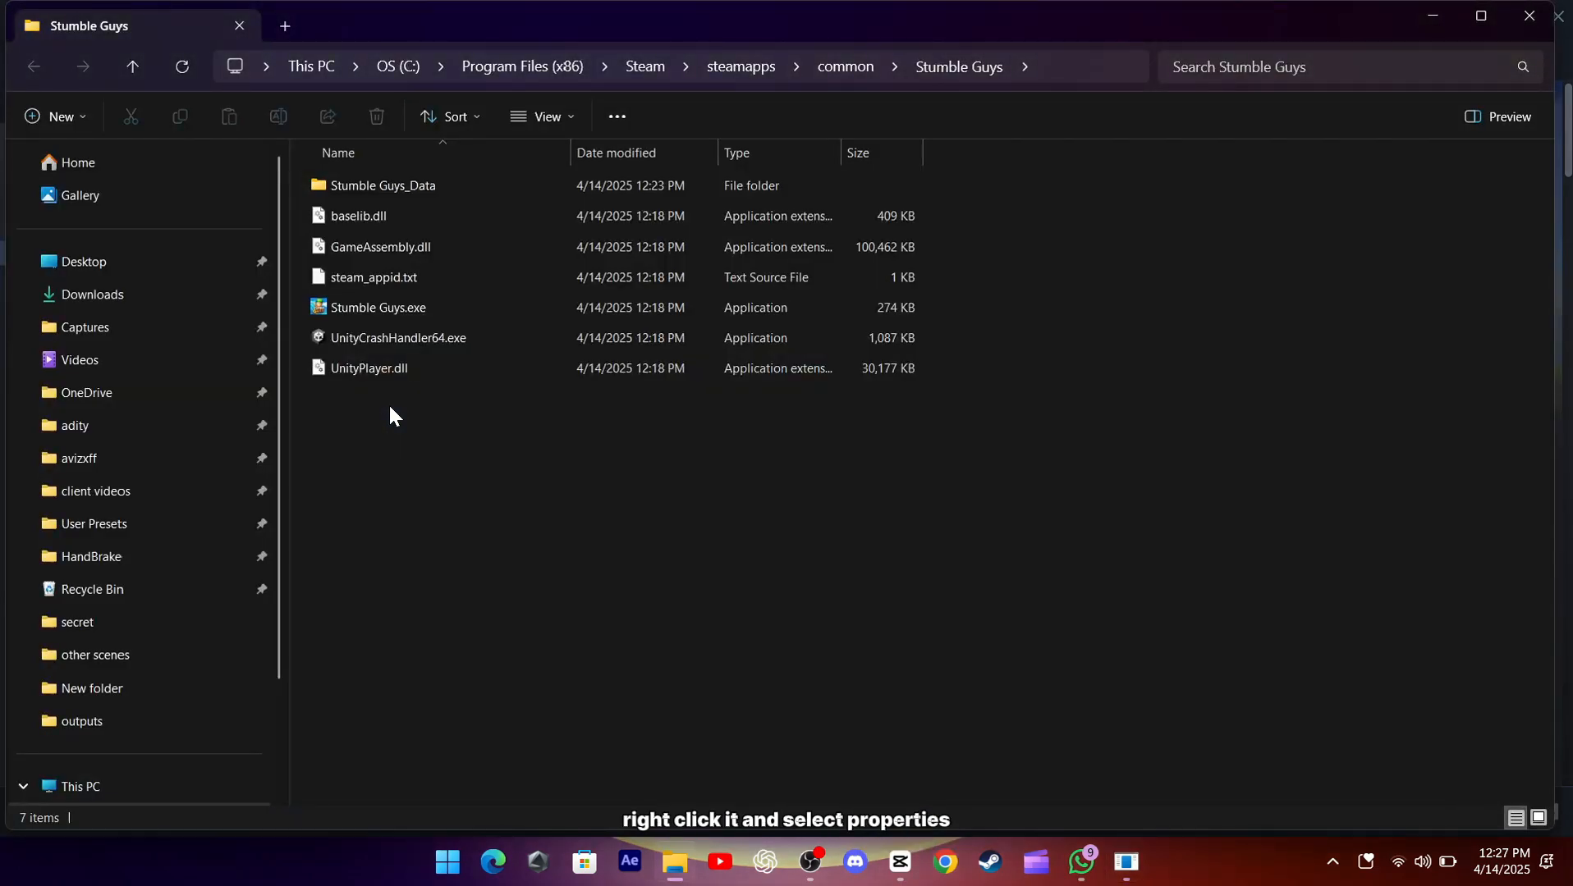
click(378, 308)
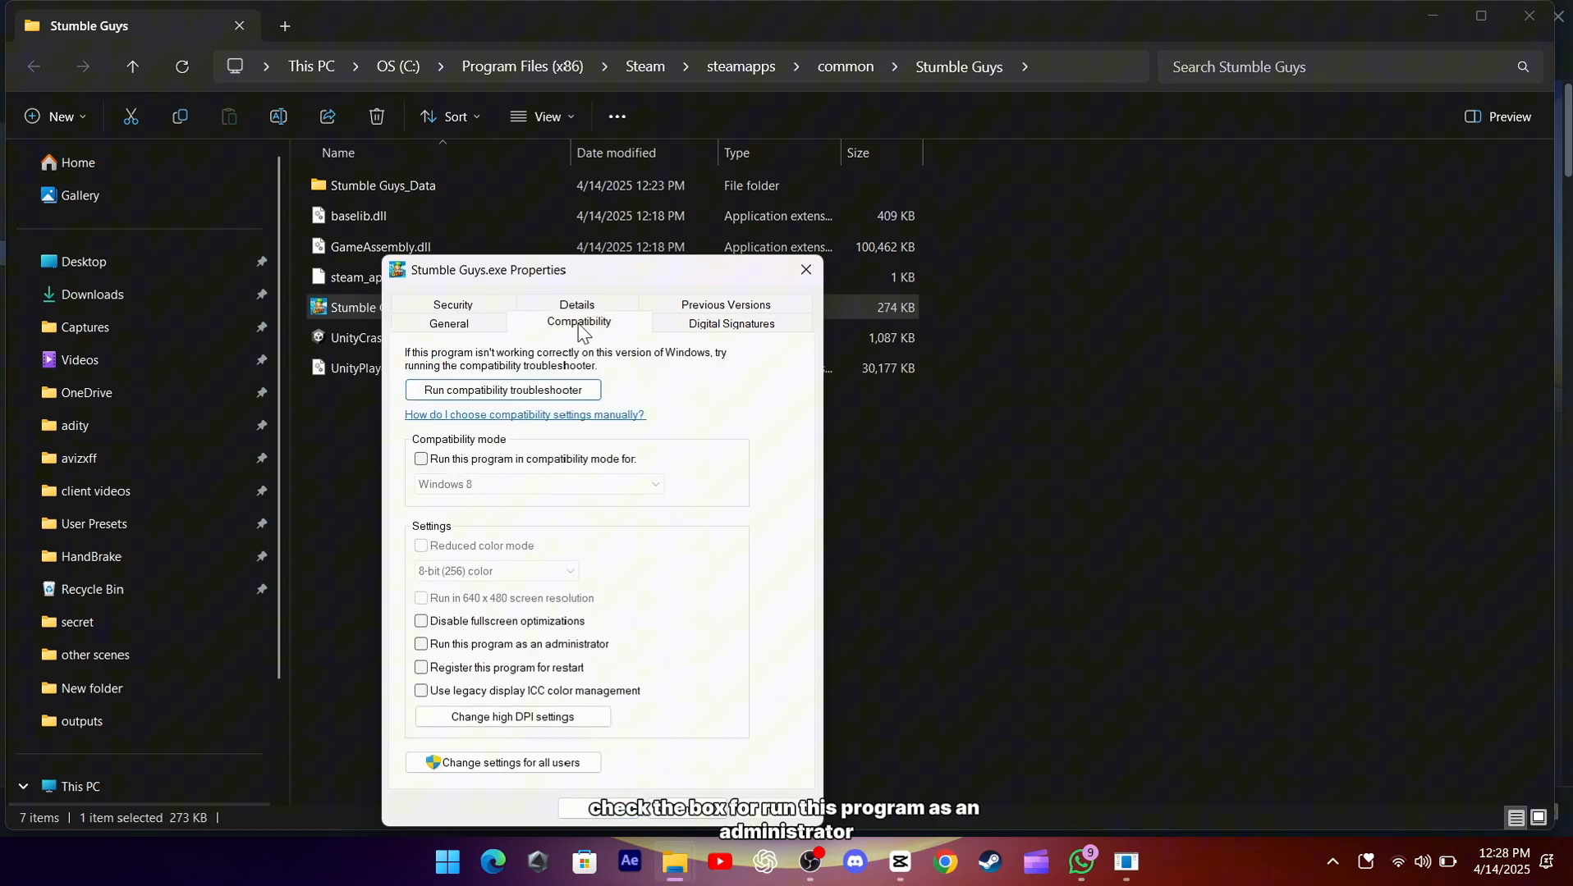
click(420, 644)
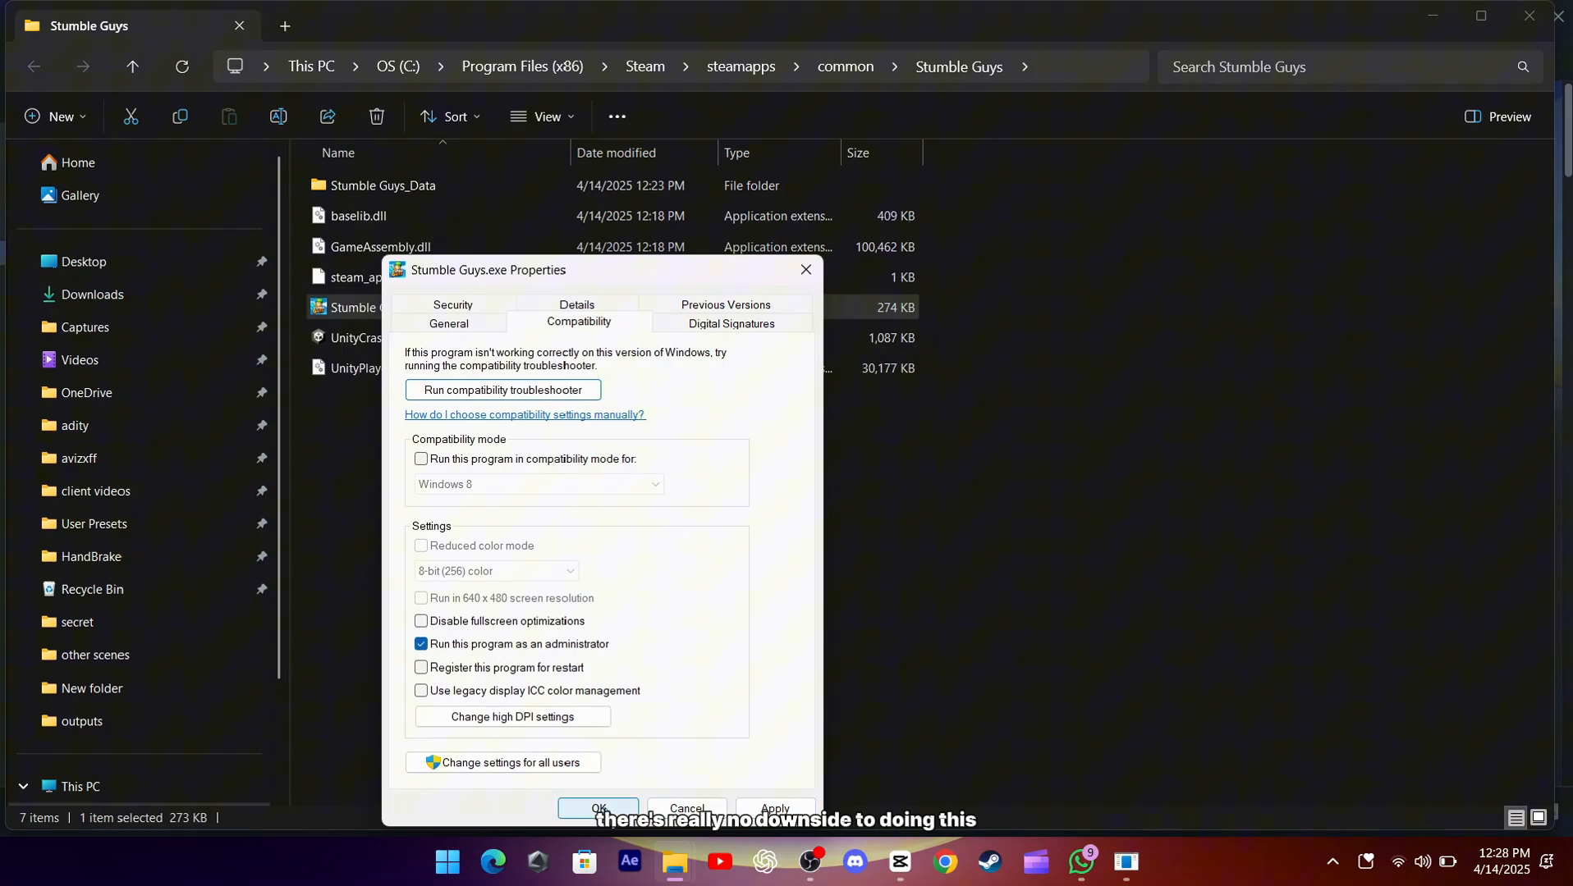
click(598, 808)
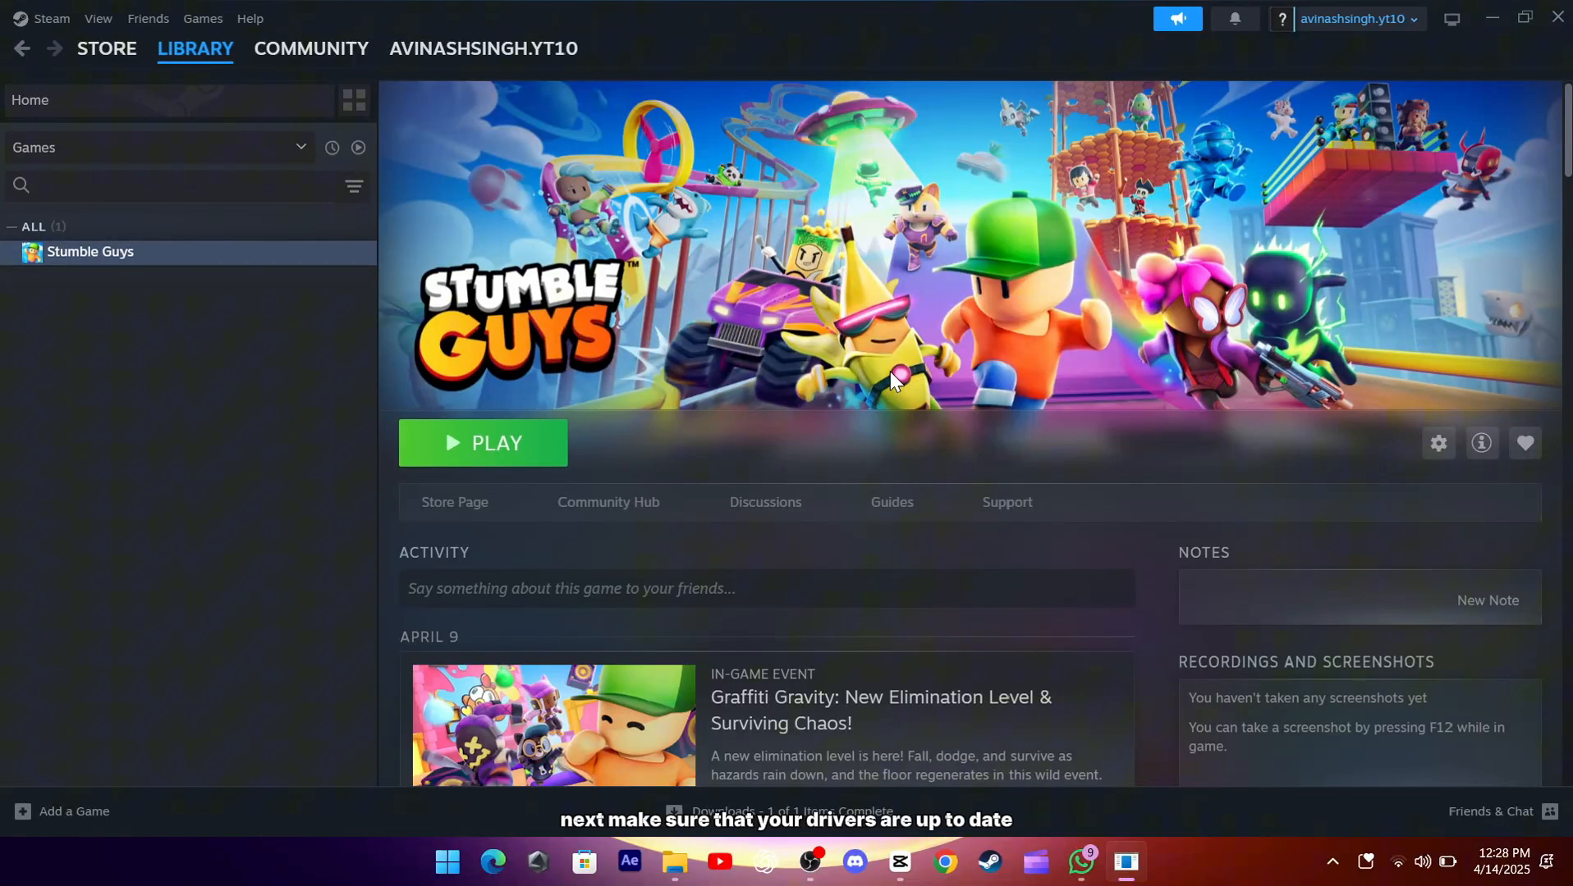
mouse_move(1484, 10)
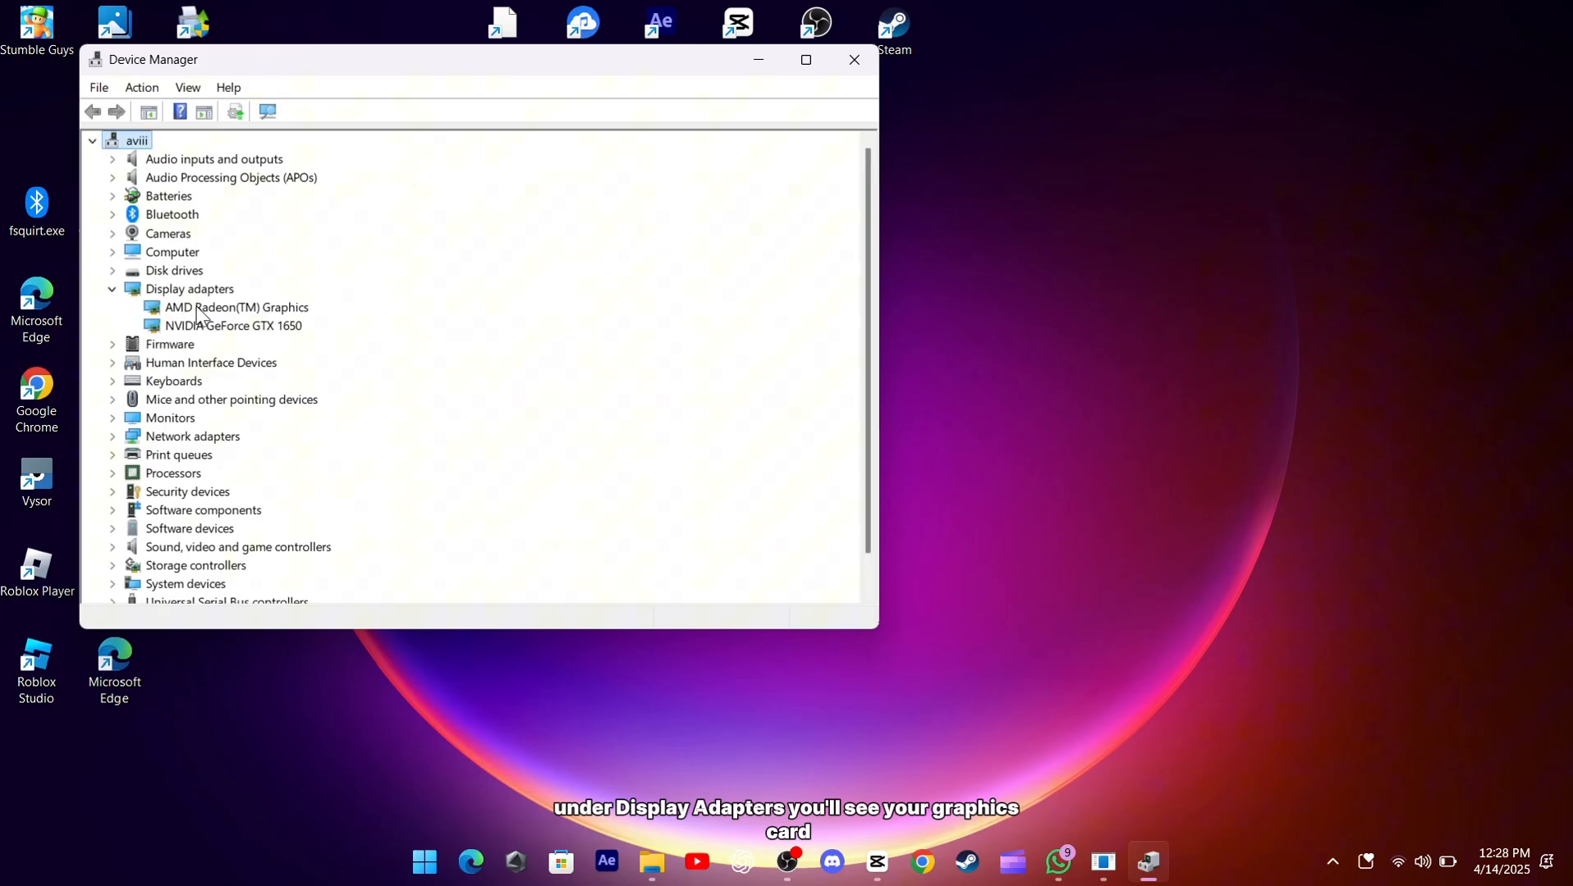
Step: Search automatically for an NVIDIA GeForce GTX 1650 driver update and close the result
click(237, 307)
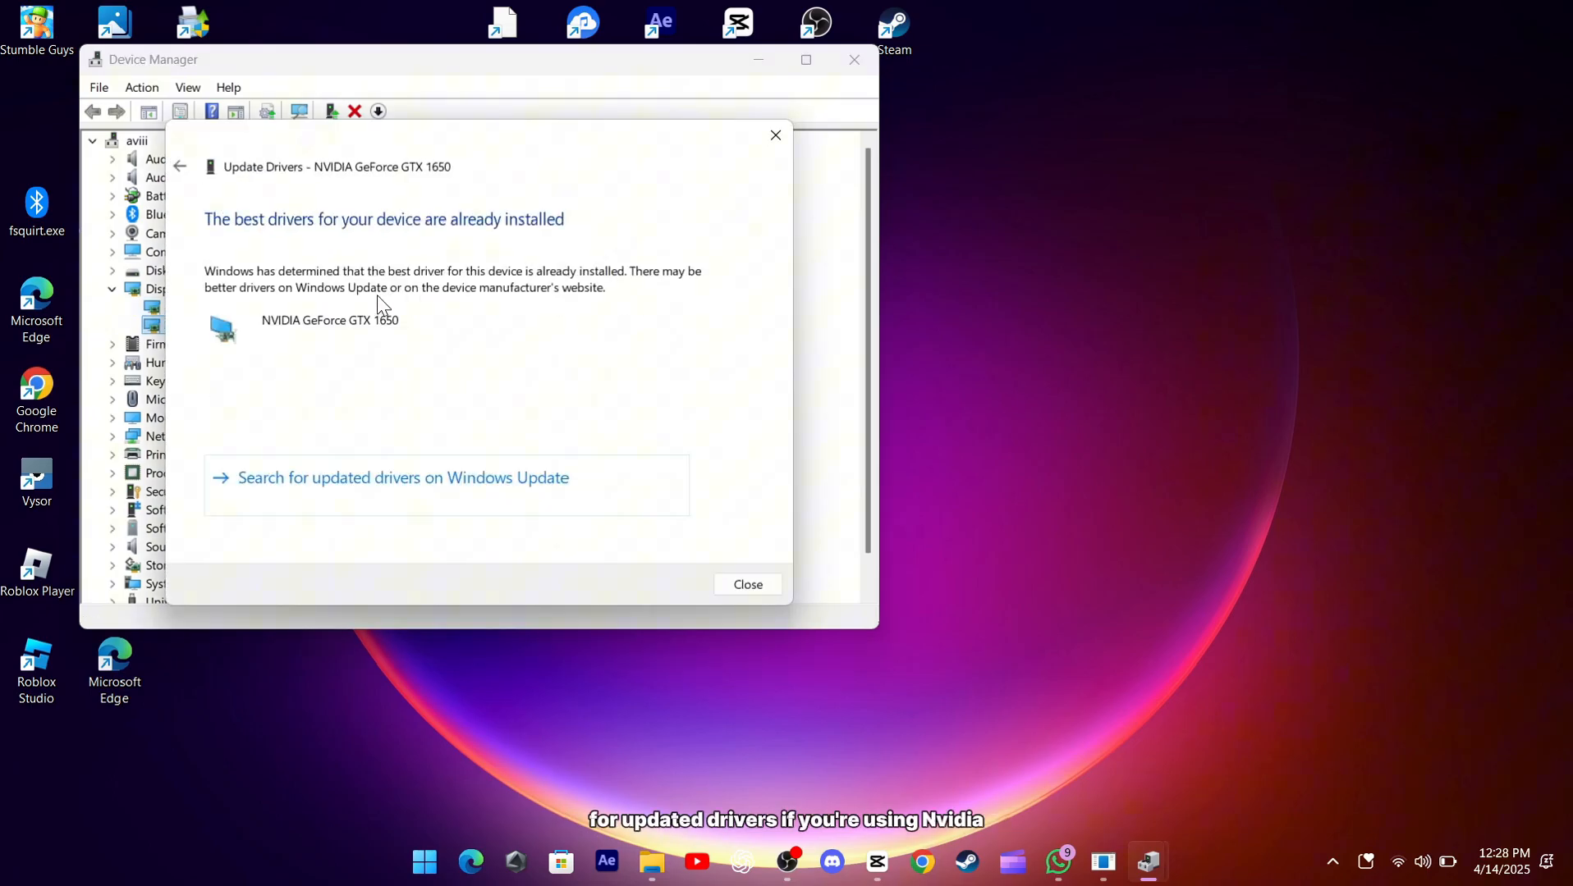
click(747, 584)
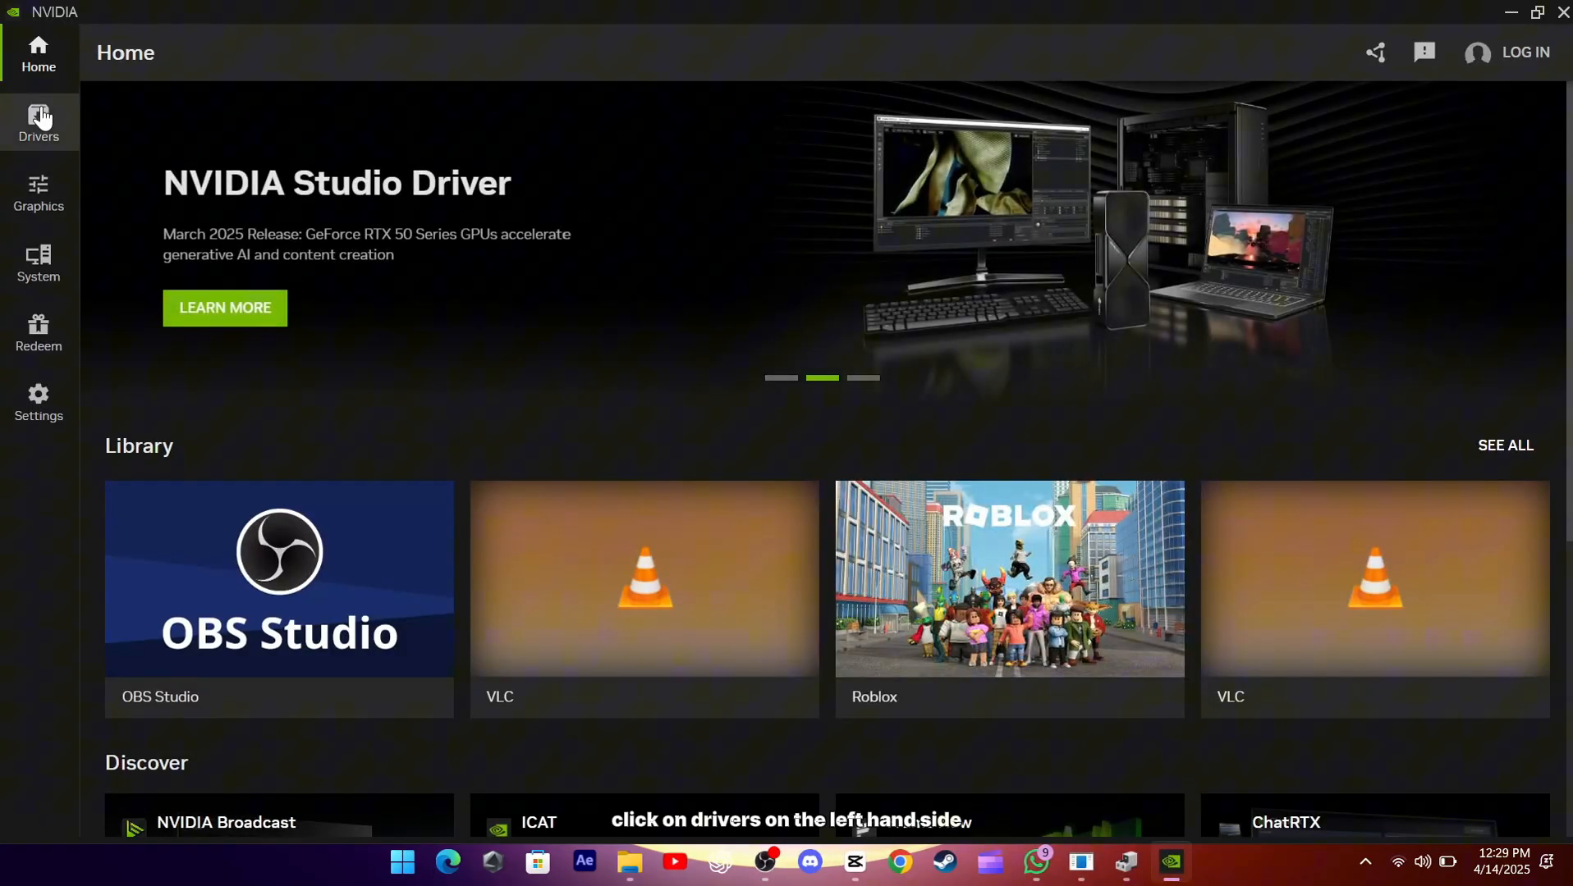
Step: Show the NVIDIA App Drivers page confirming Studio Driver 572.83 is up to date
click(38, 121)
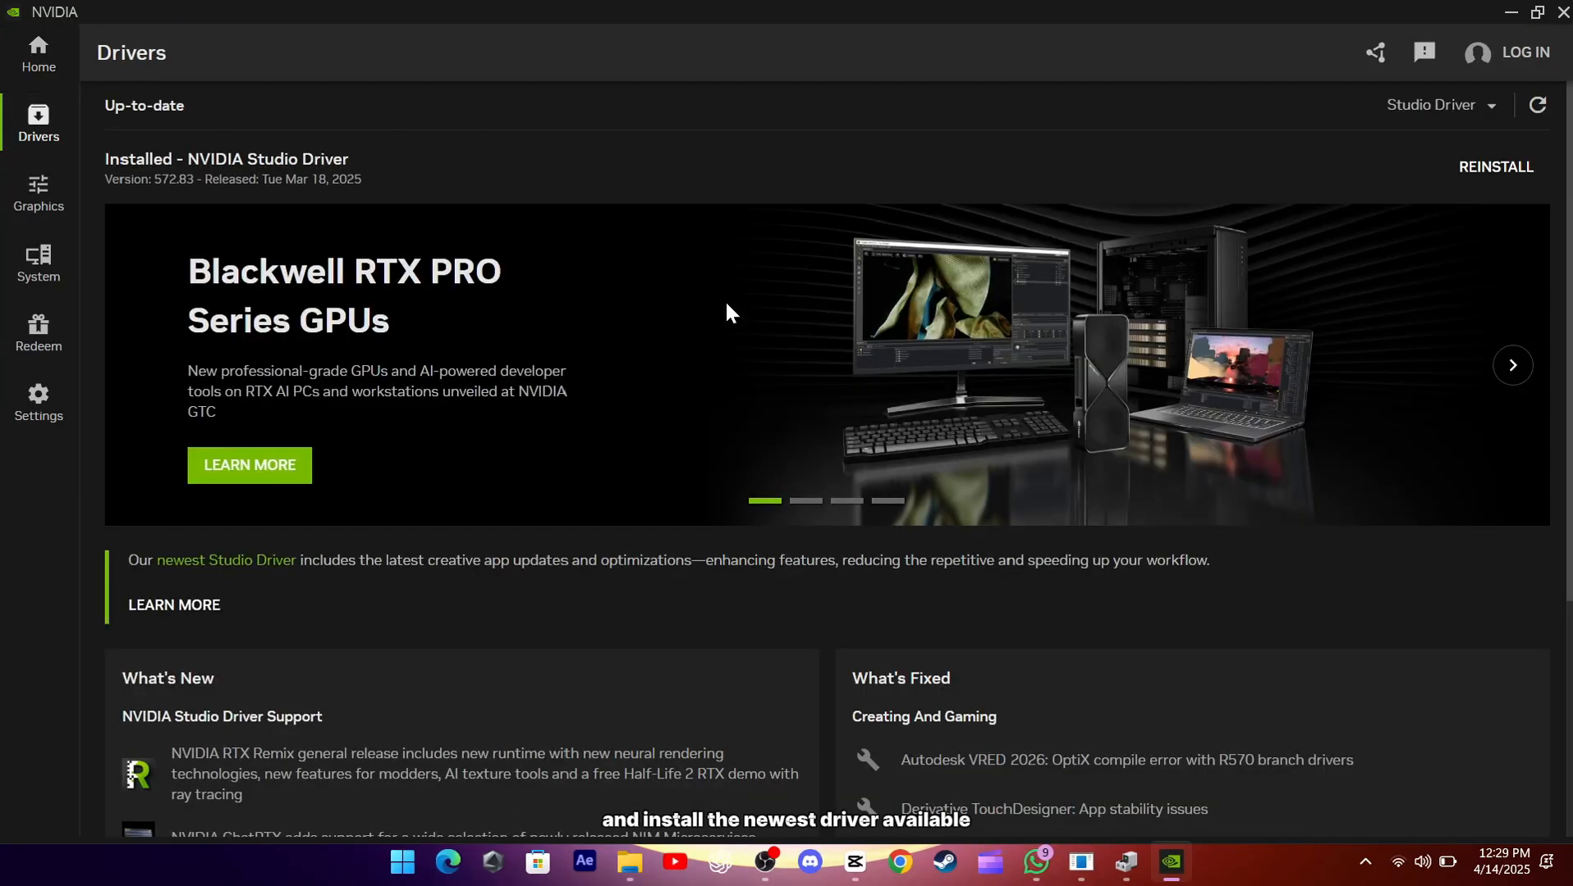
mouse_move(258, 187)
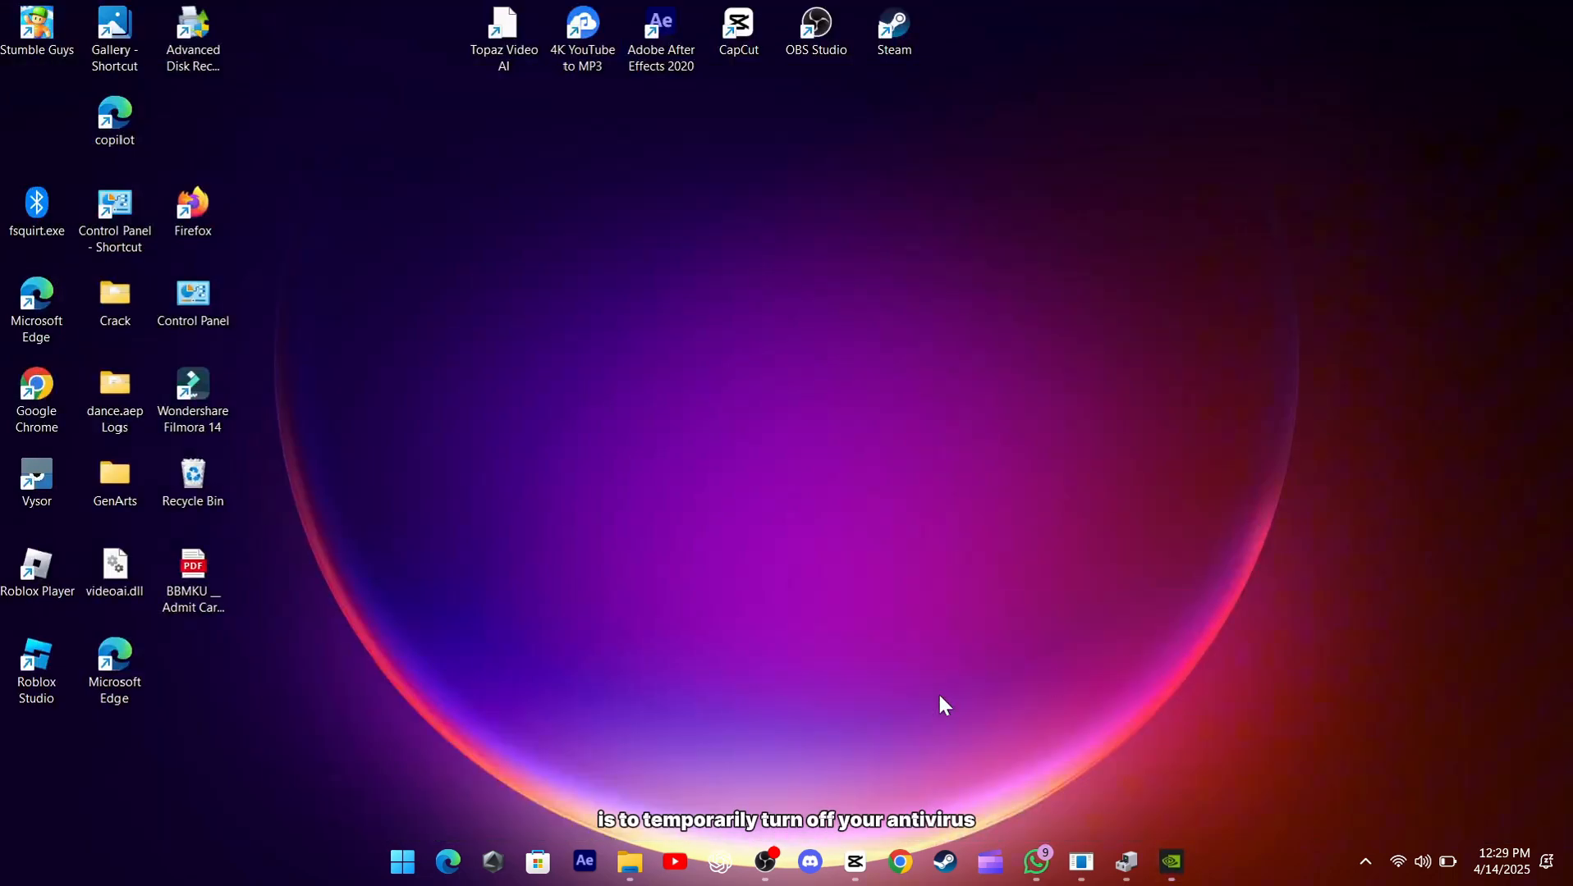
Step: Open Windows Security's Virus & threat protection Manage settings page
text(window)
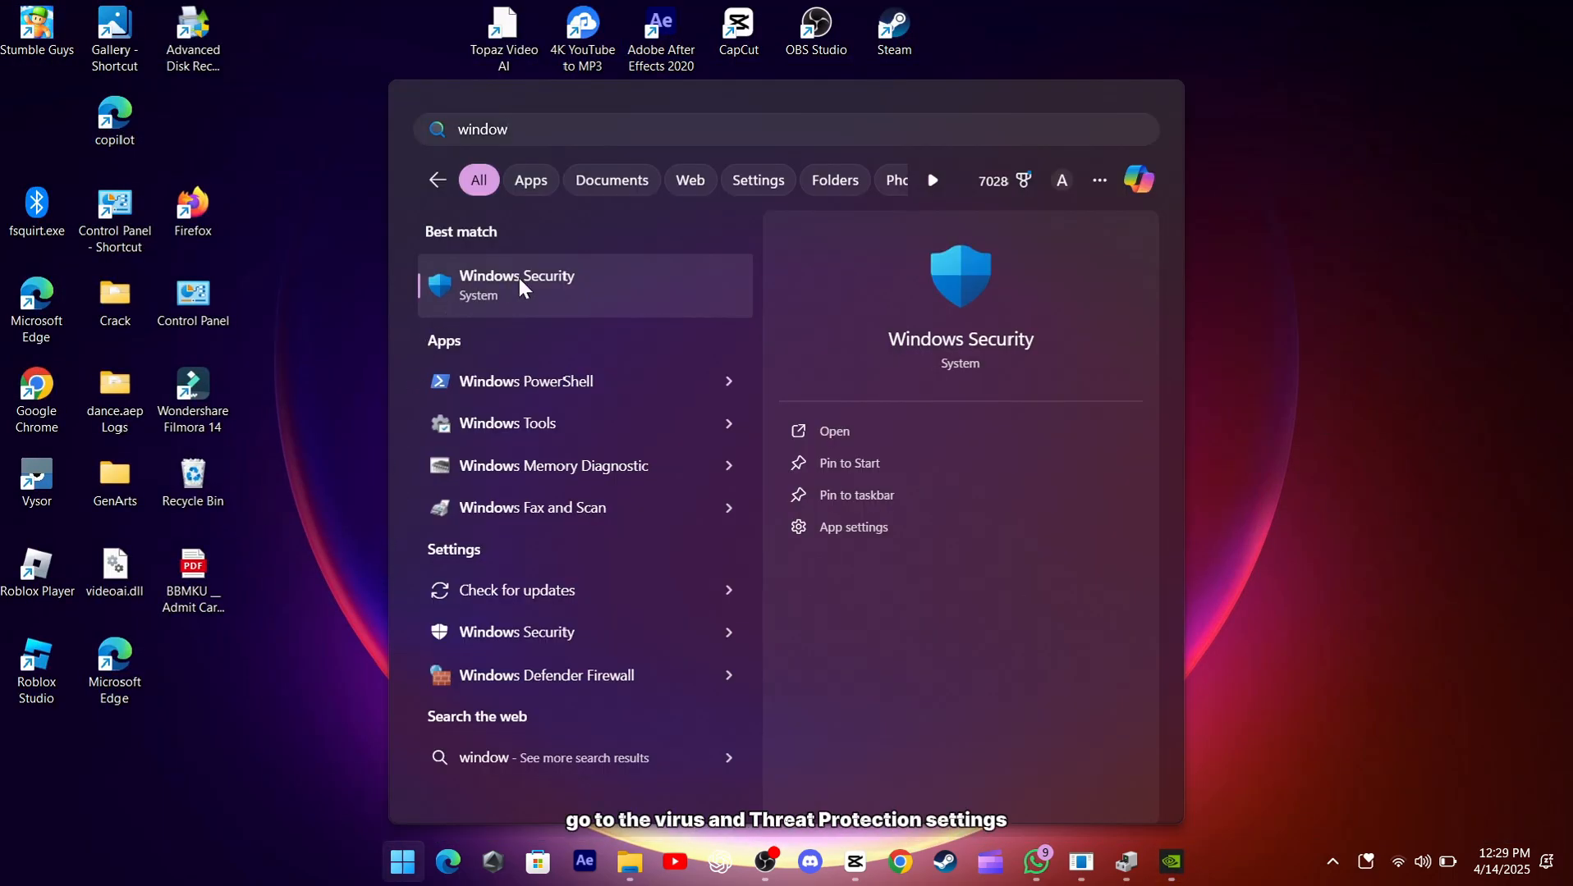
click(517, 284)
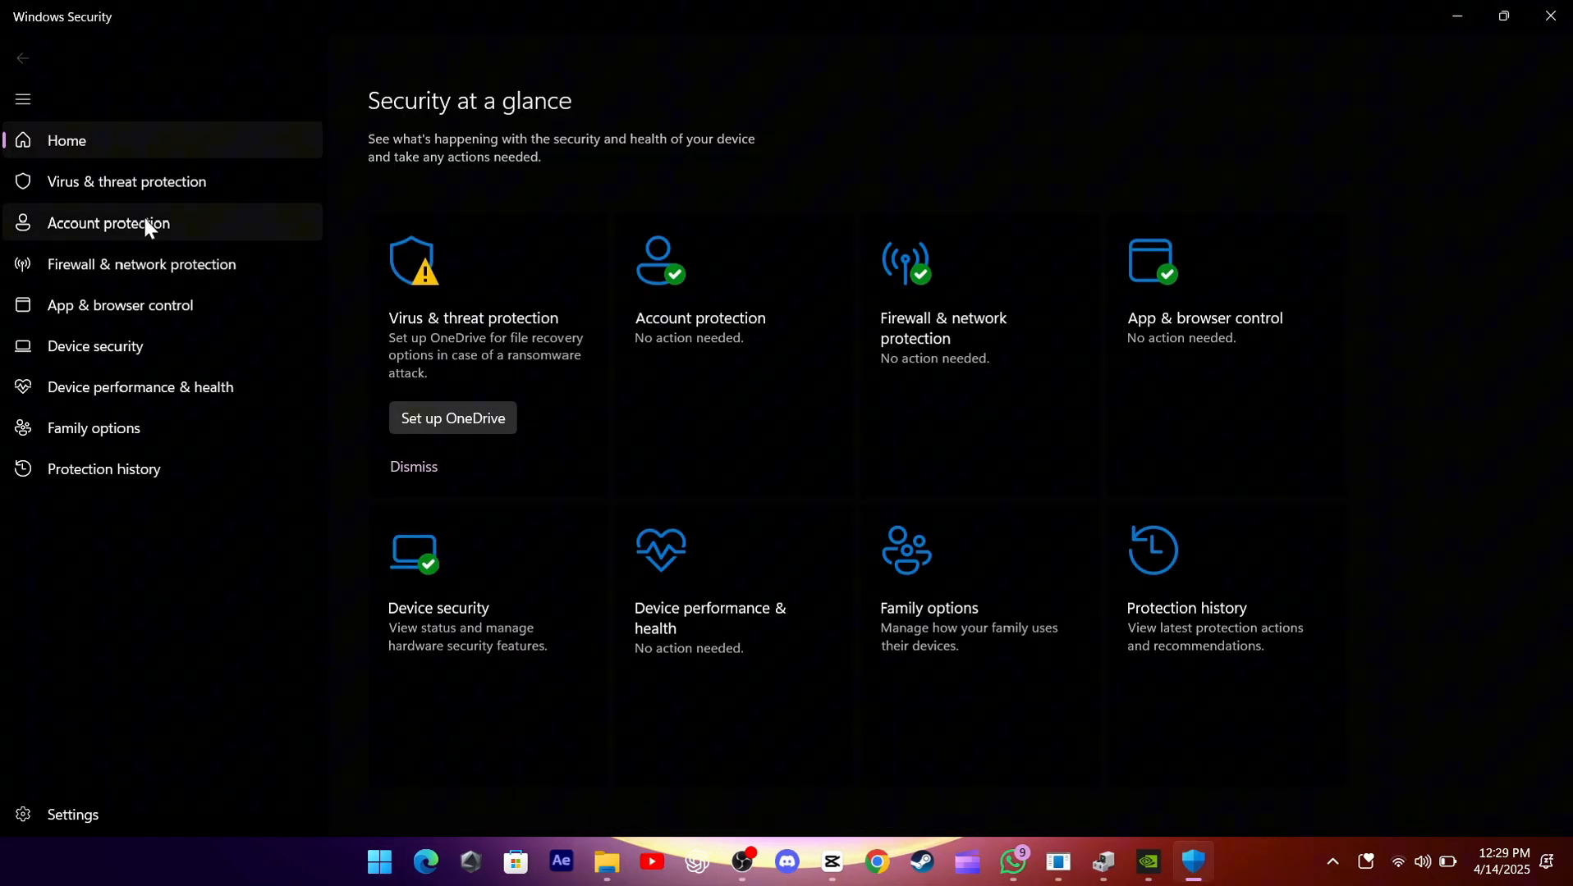
click(126, 181)
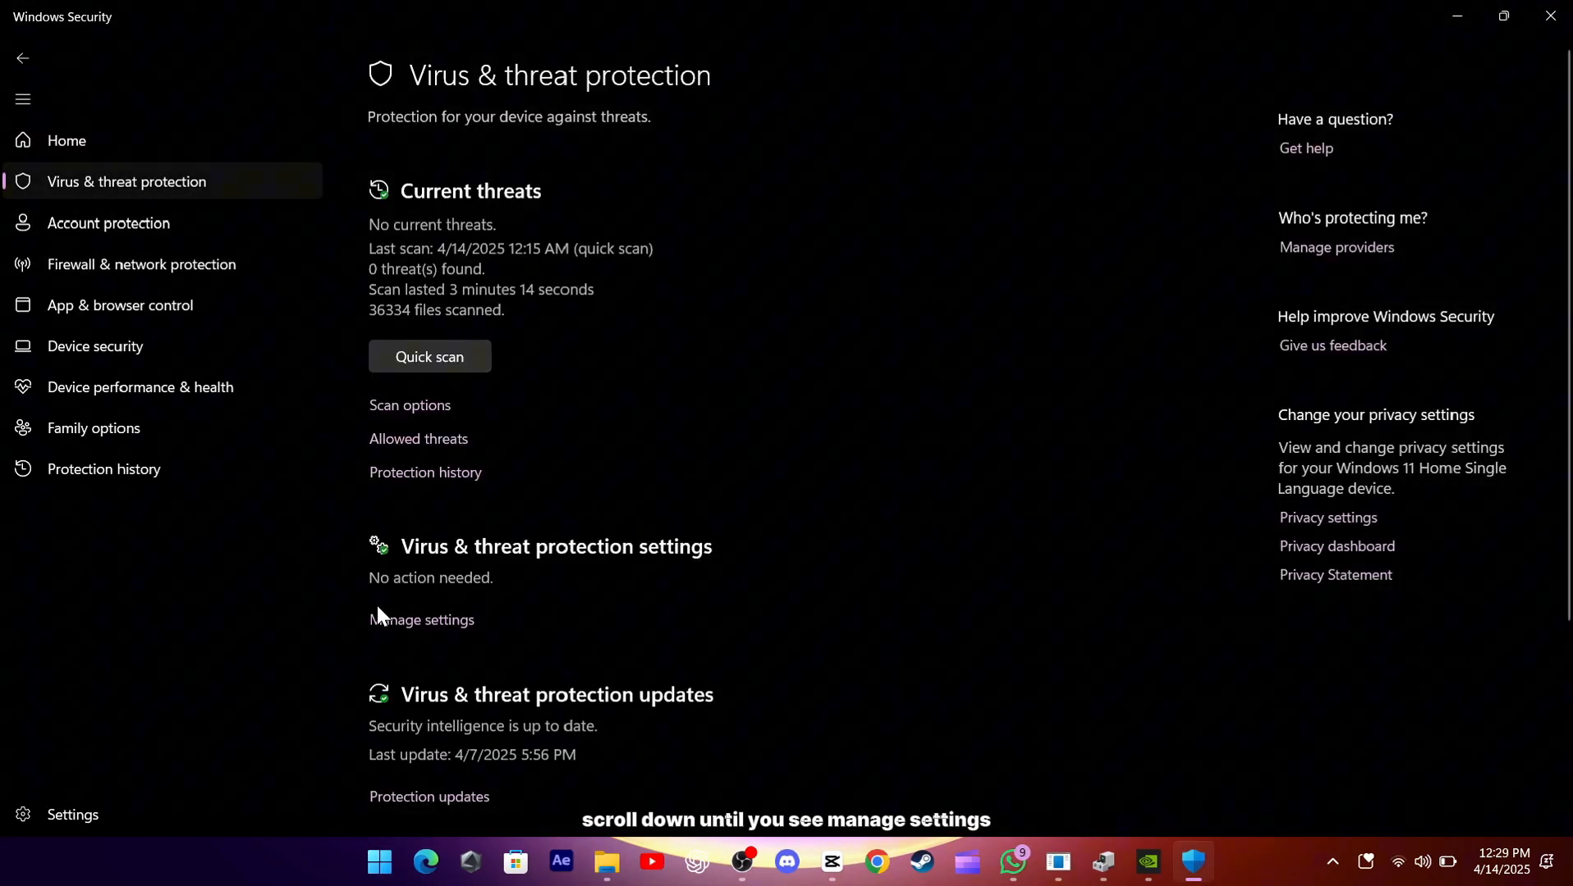
click(421, 619)
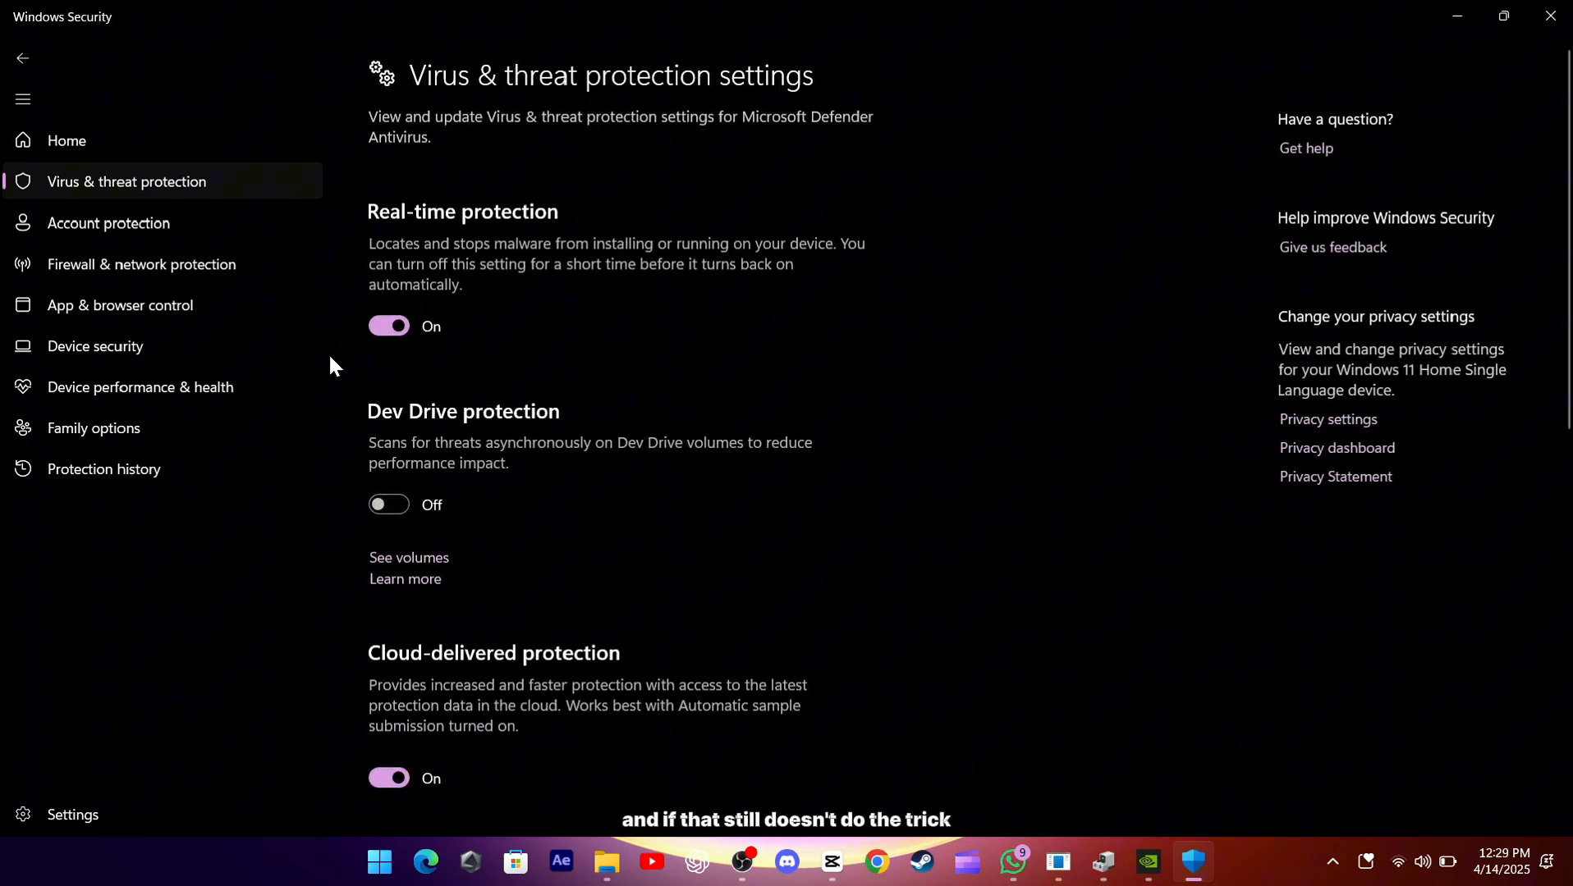
mouse_move(520, 355)
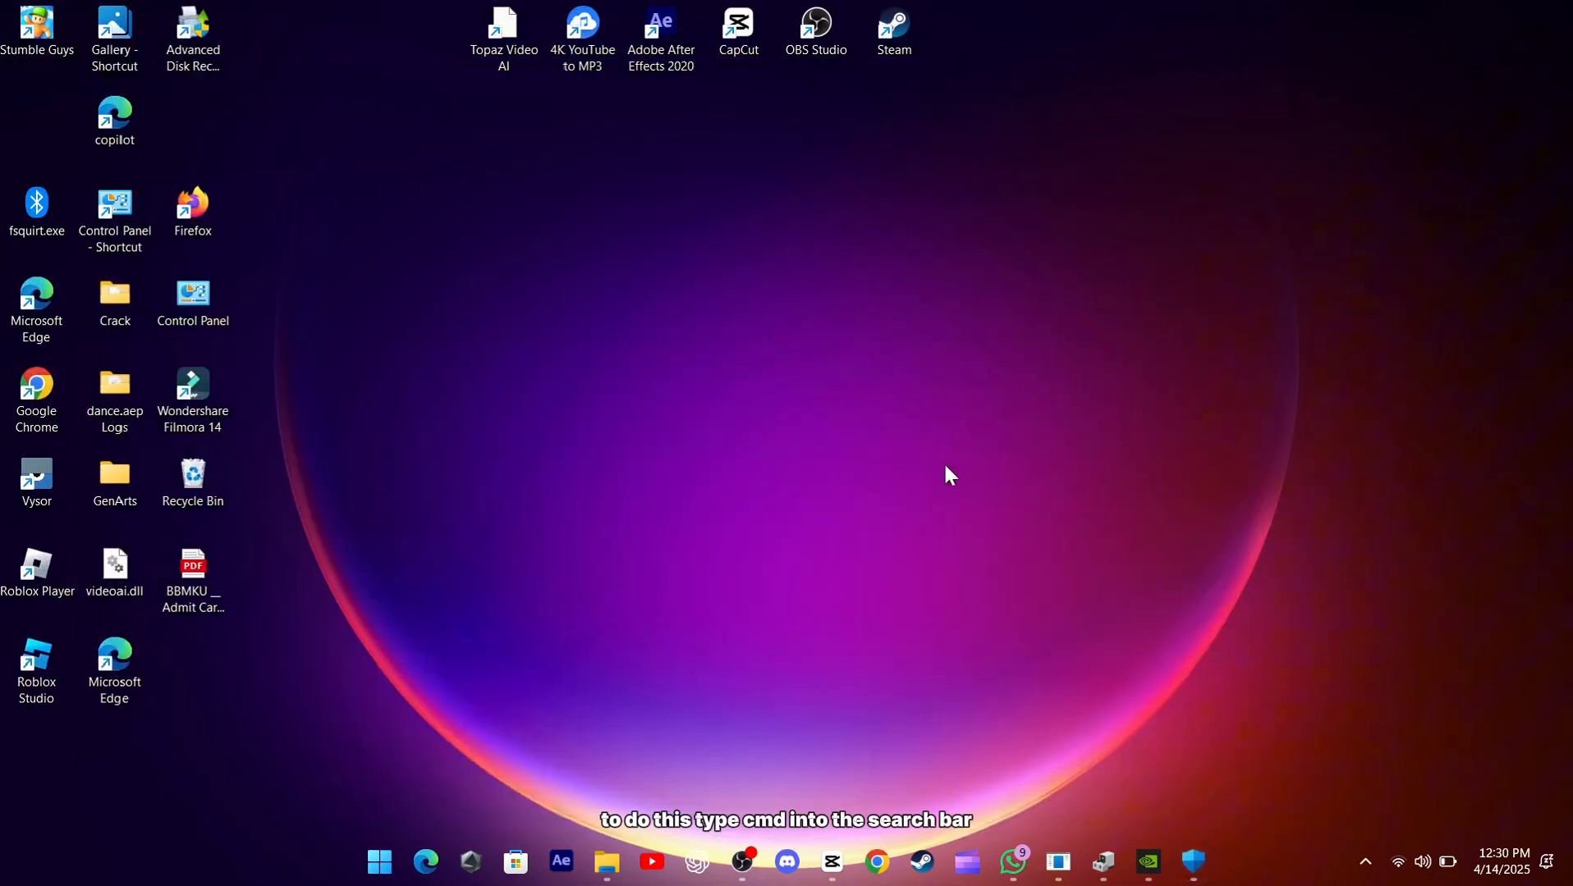
Step: Launch Command Prompt as administrator from the search results
text(cmd)
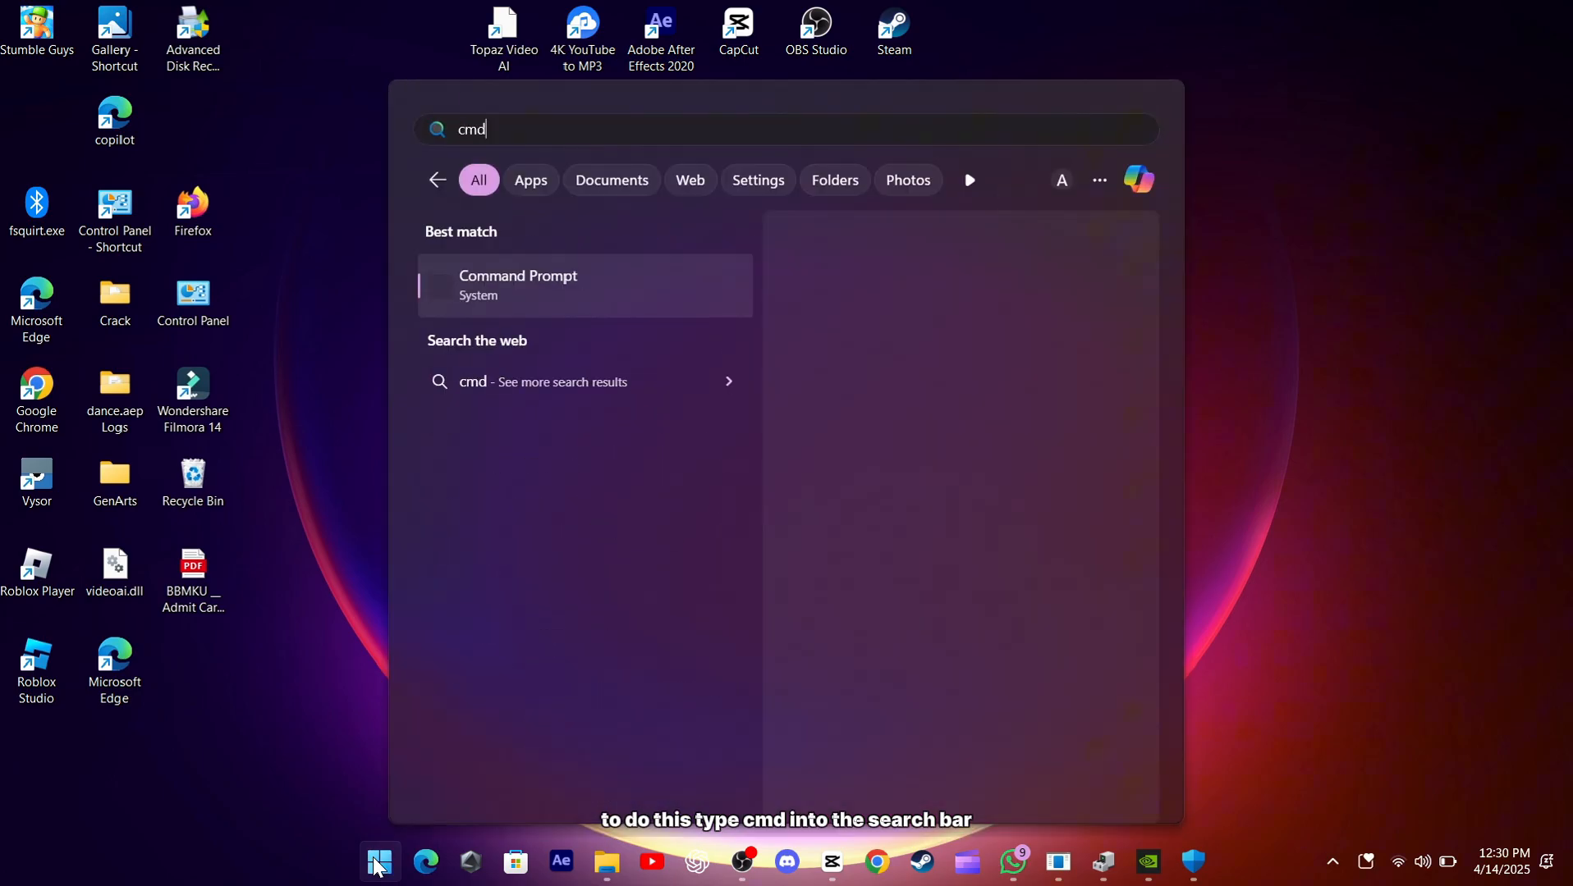
right_click(518, 285)
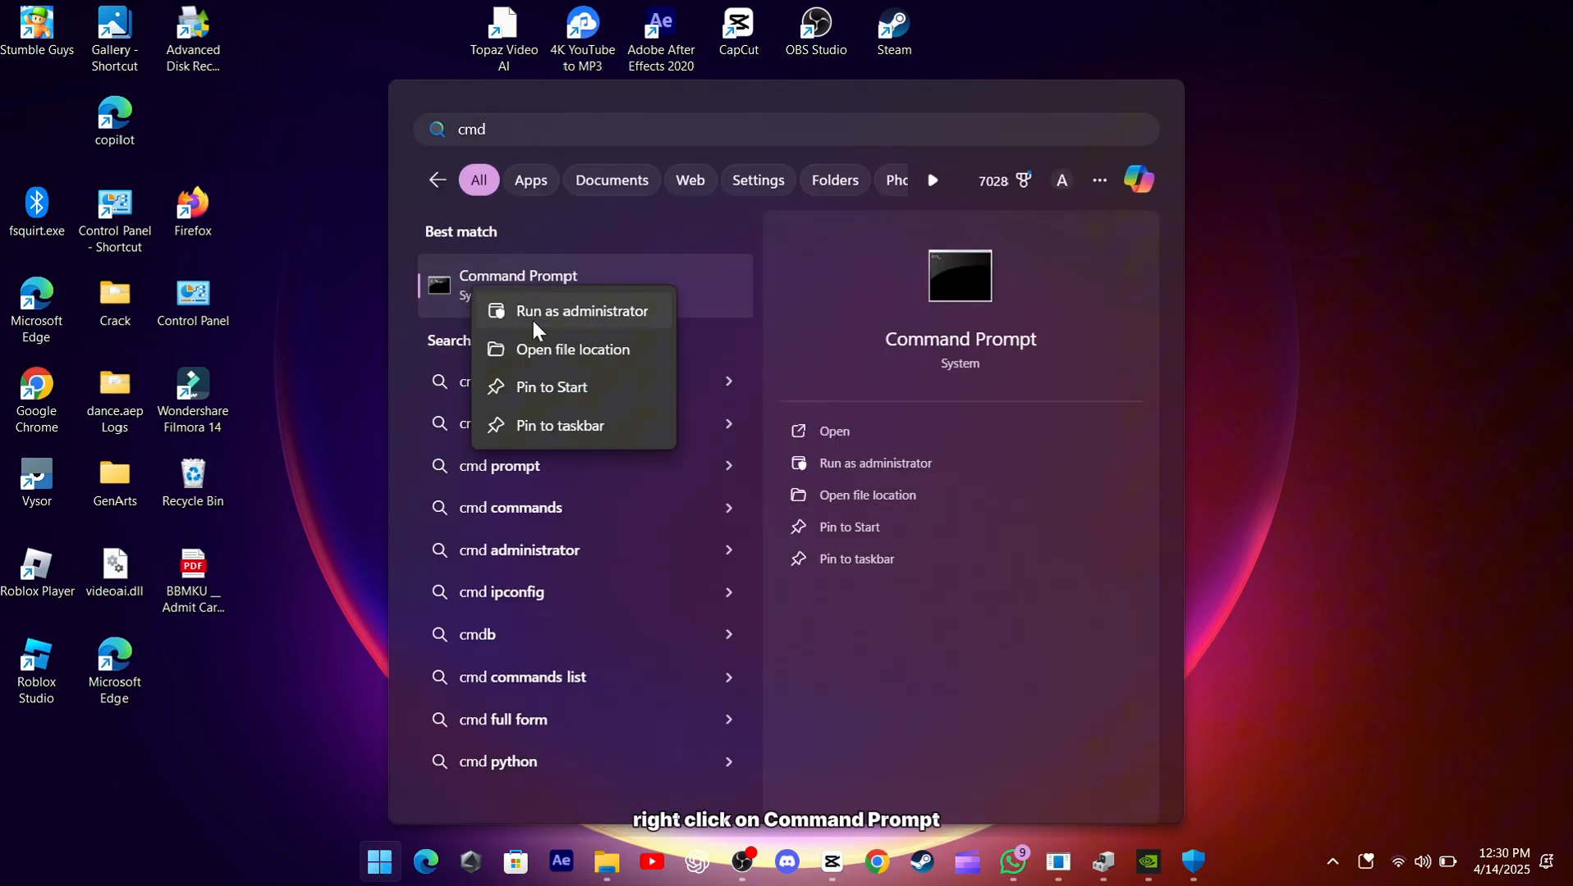
click(582, 311)
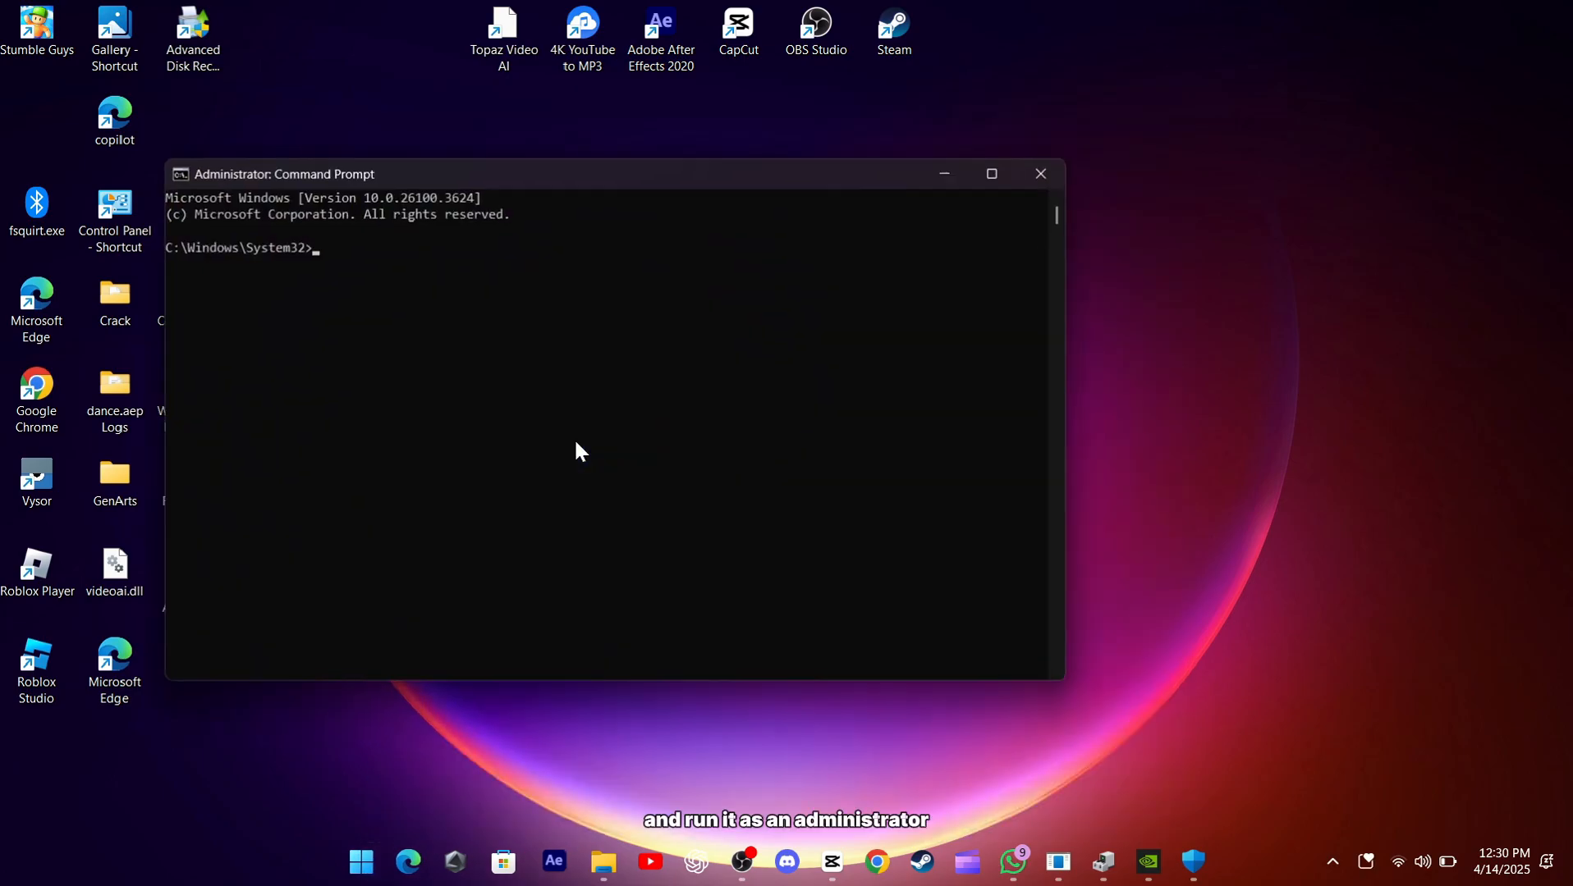
Step: Run sfc /scannow at the administrator prompt, which finds no integrity violations
text(sf)
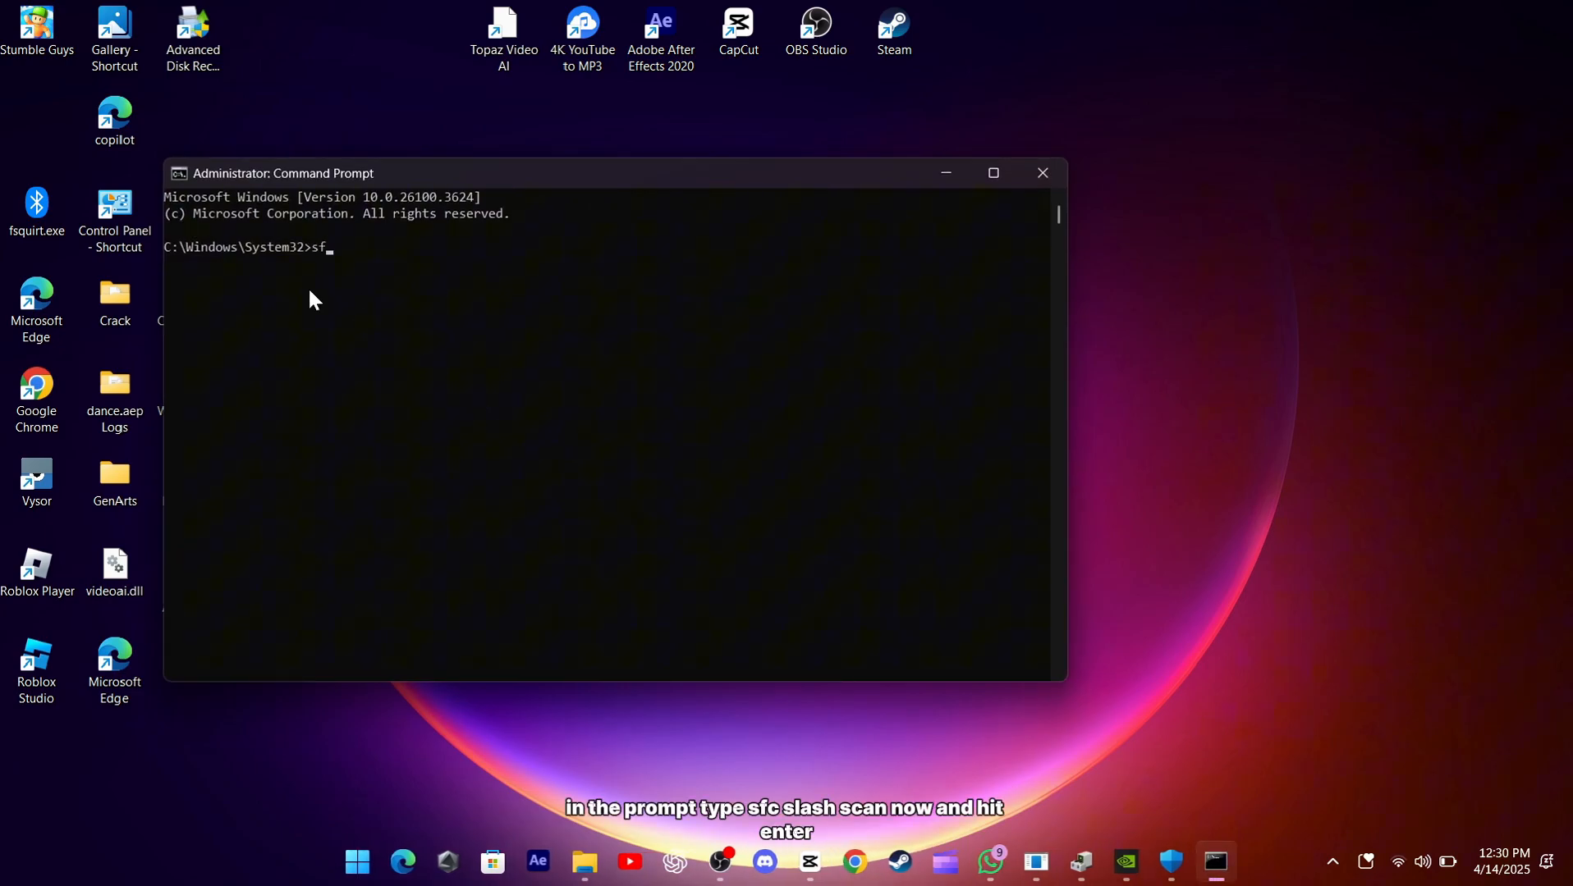
text(c)
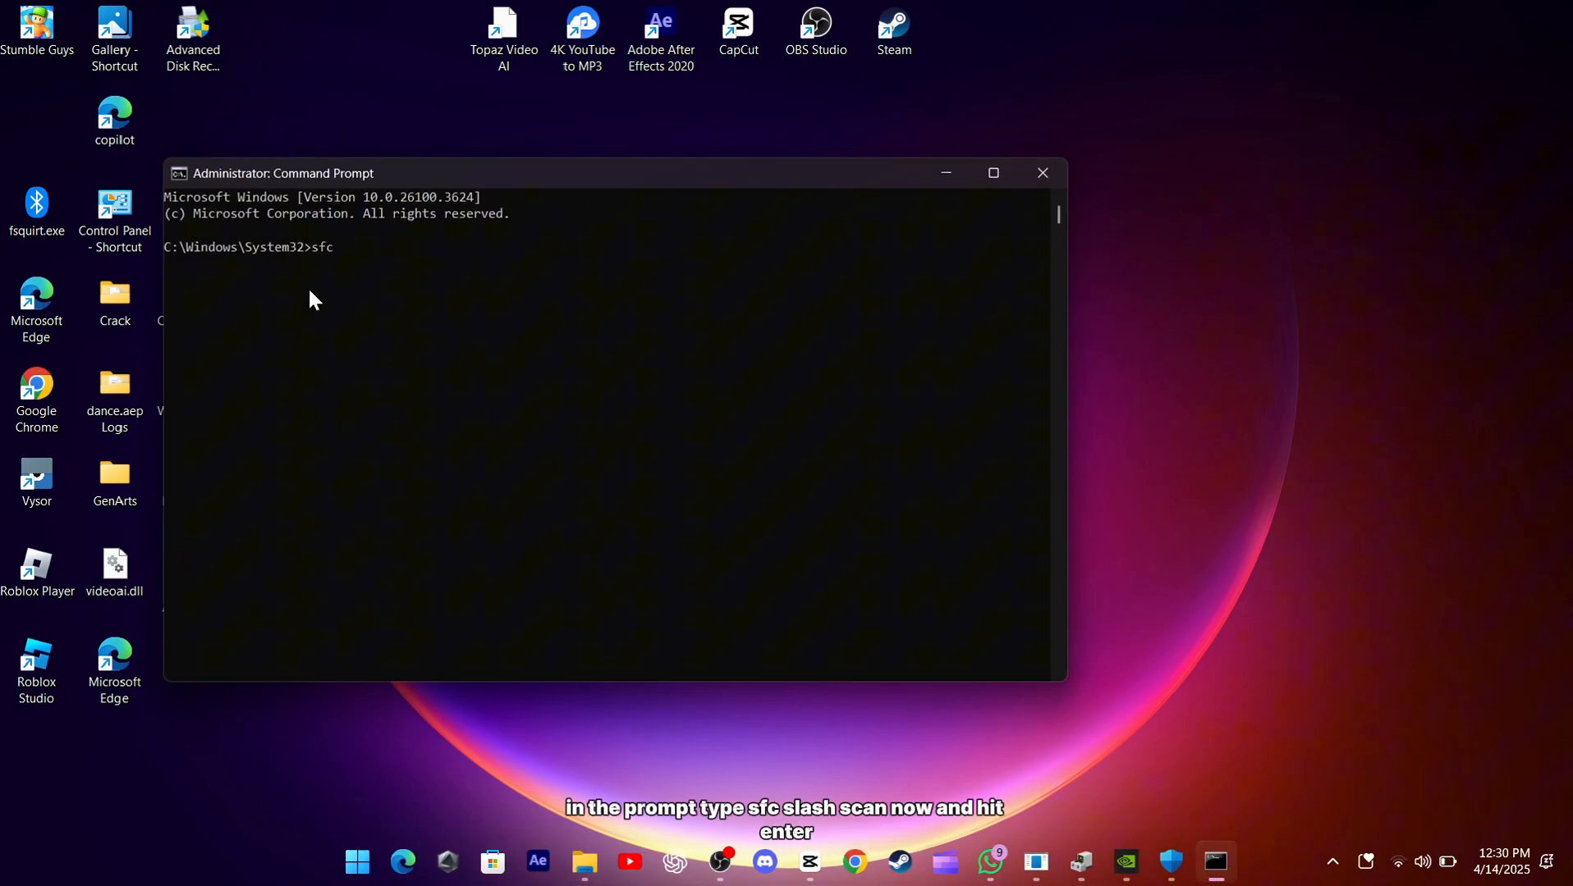
text(/scannow)
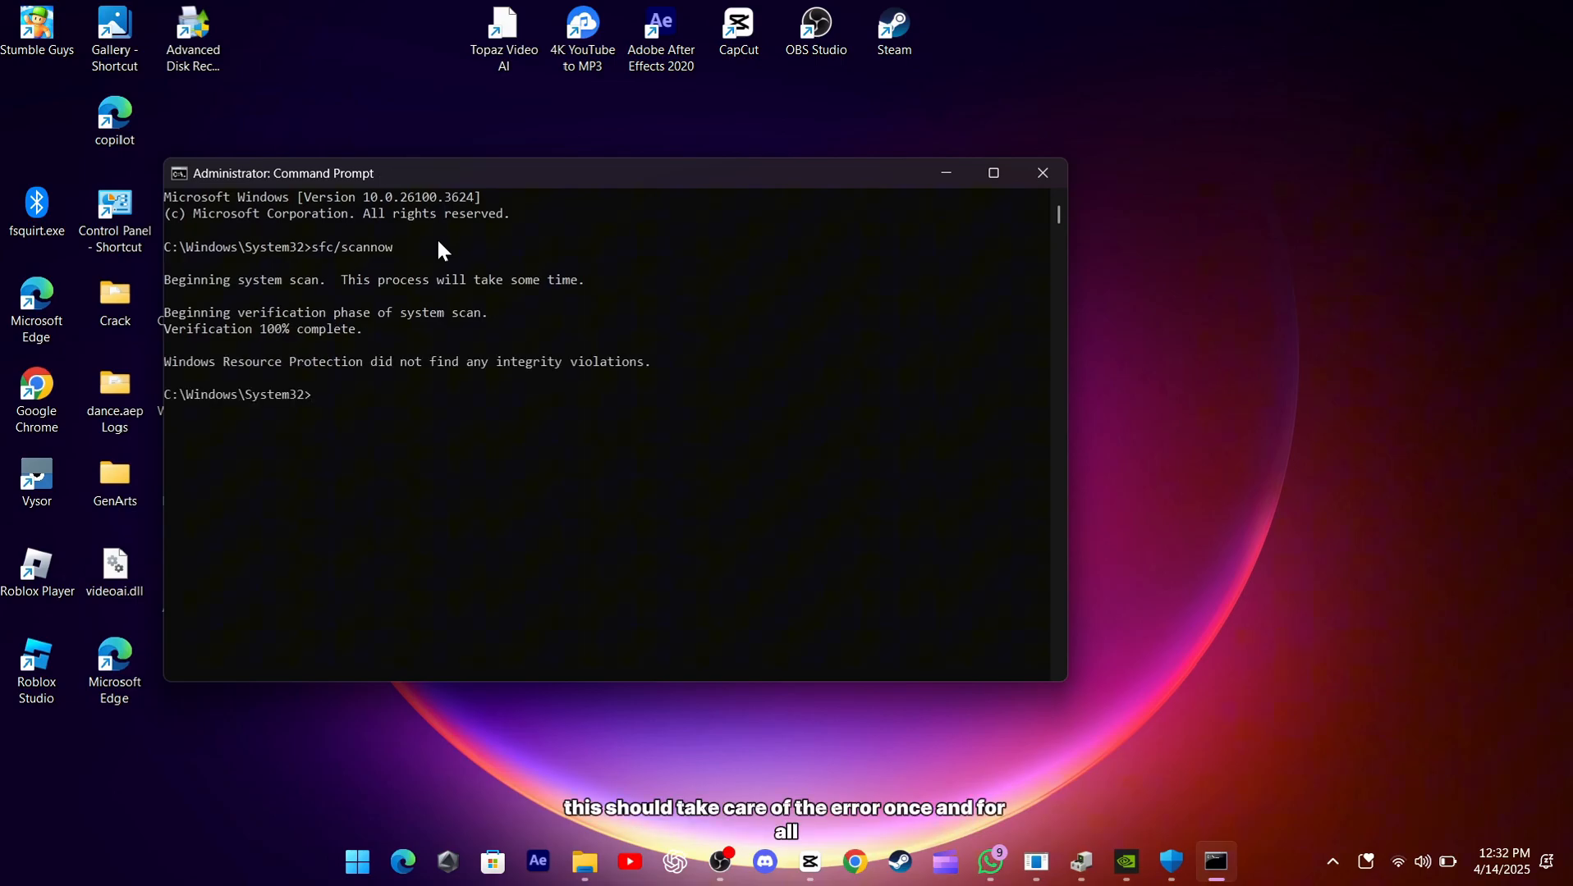
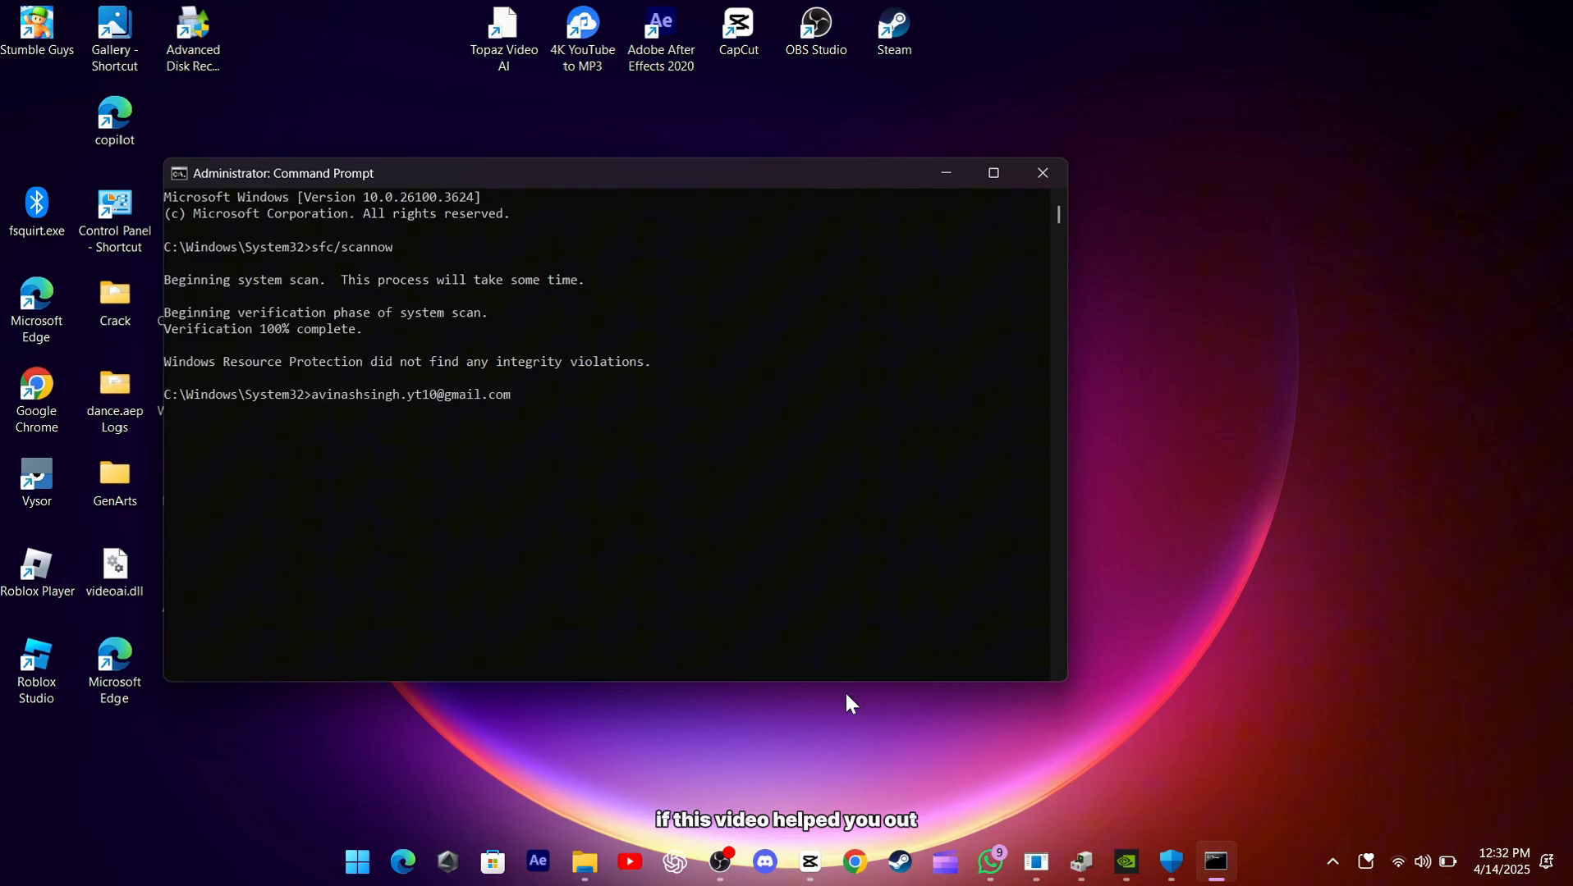